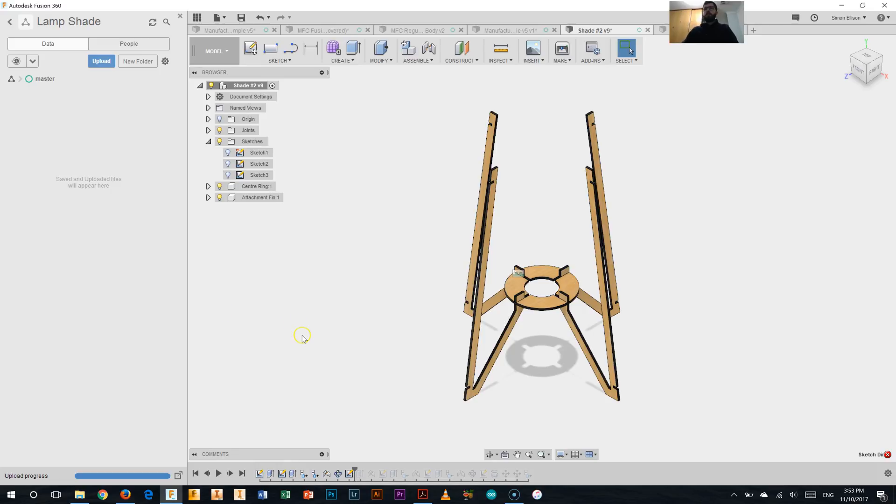
mouse_move(543, 292)
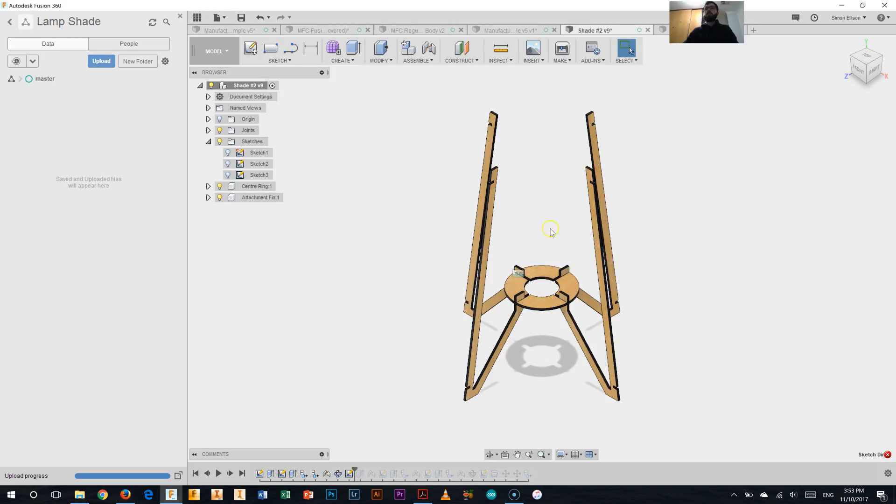
mouse_move(671, 111)
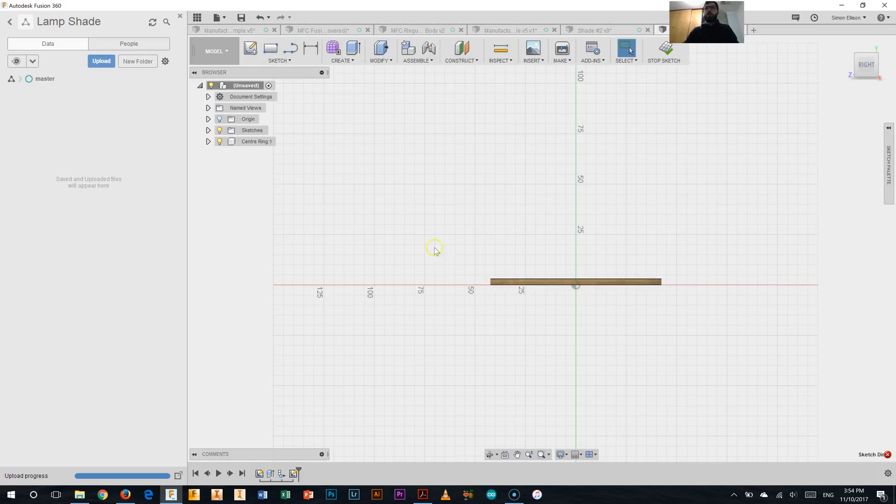
mouse_move(436, 260)
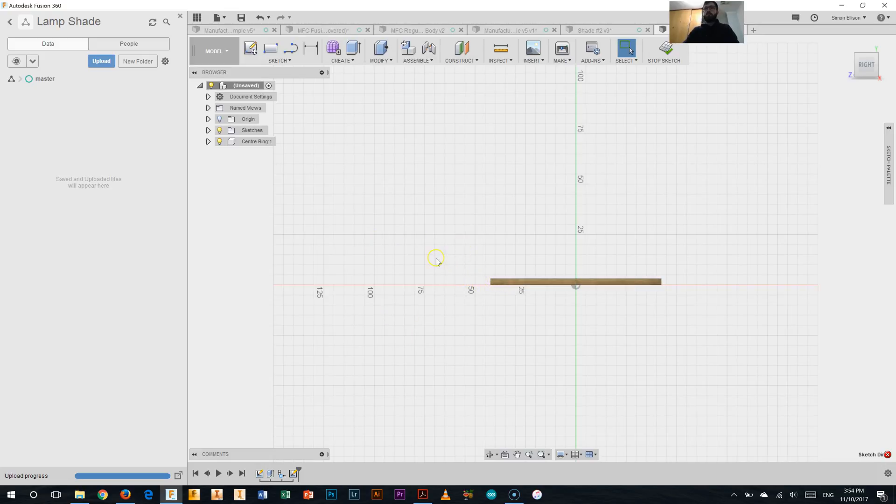
mouse_move(393, 437)
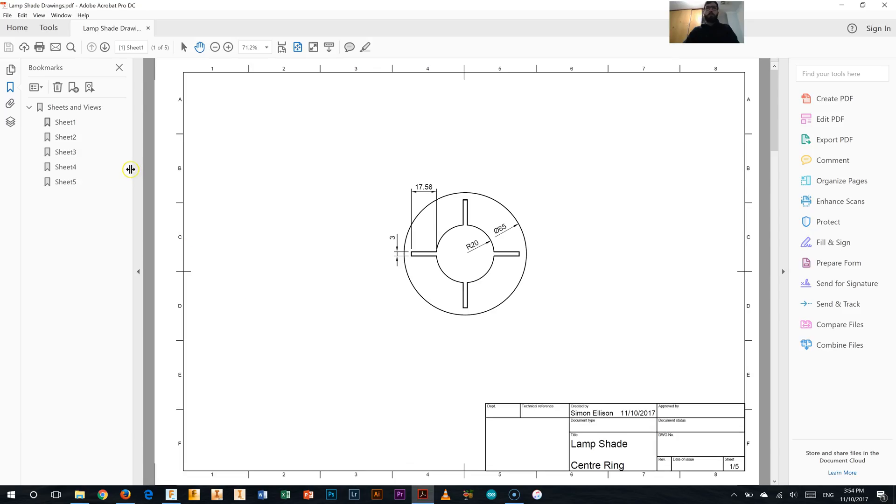
Review the Fin sheet then the Attachment Fin sheet, zooming in to read its dimensions
click(65, 182)
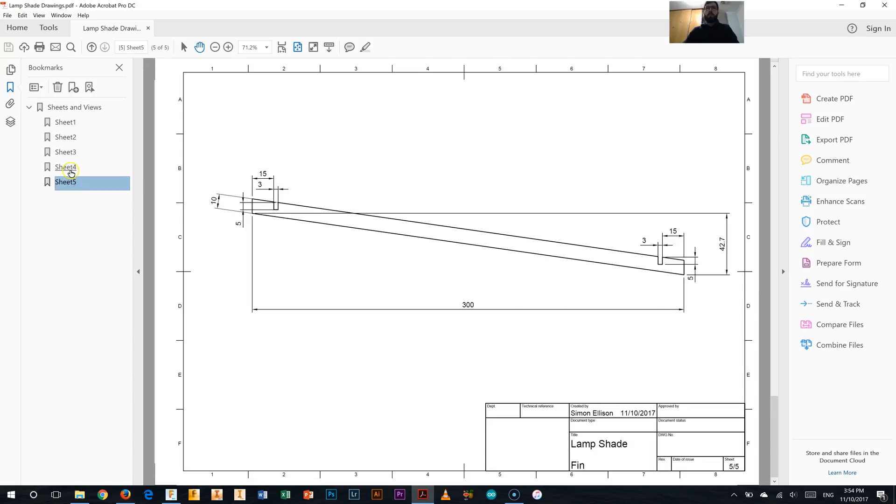
click(65, 167)
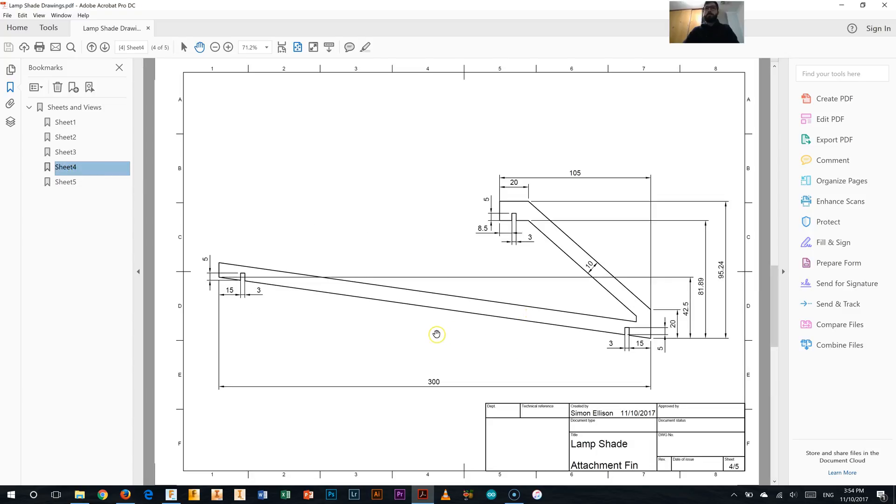
mouse_move(439, 307)
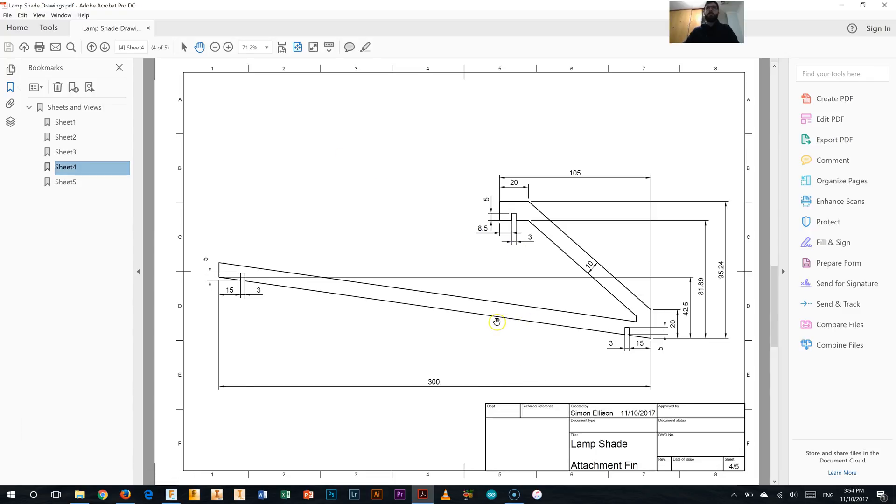
mouse_move(396, 180)
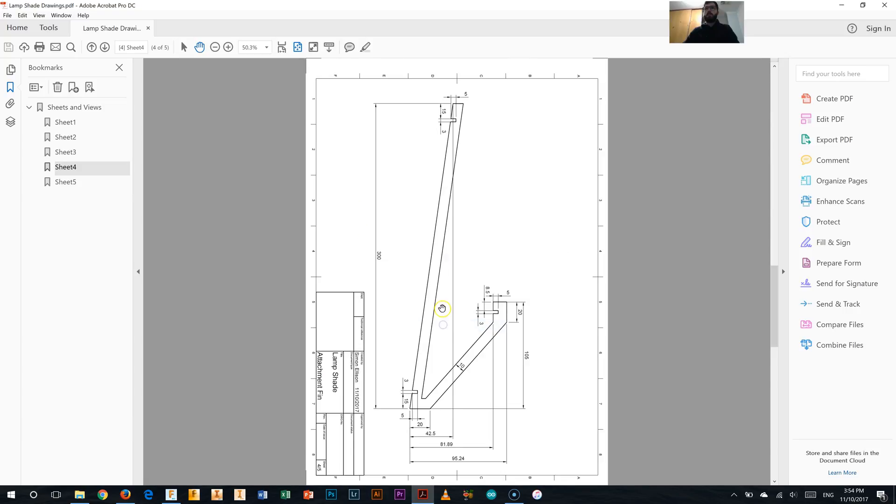
mouse_move(490, 324)
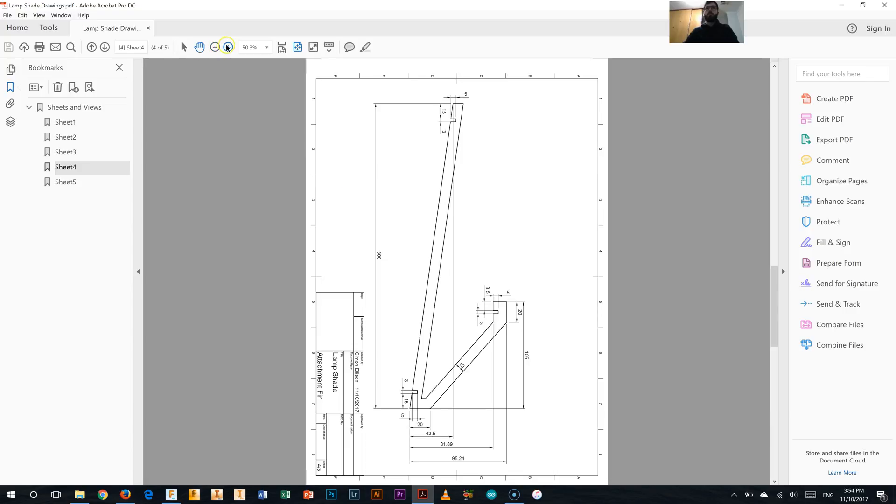
click(228, 47)
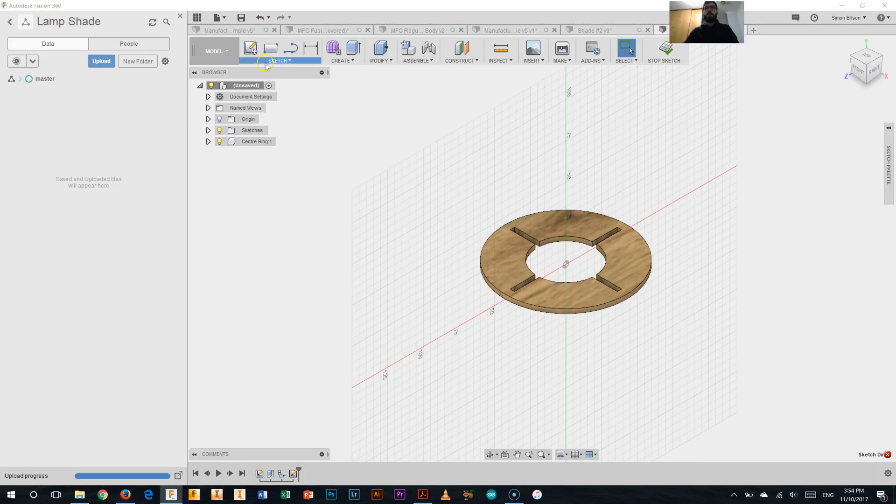
Project the slot's edges into the sketch and view the ring edge-on from the Right
click(279, 61)
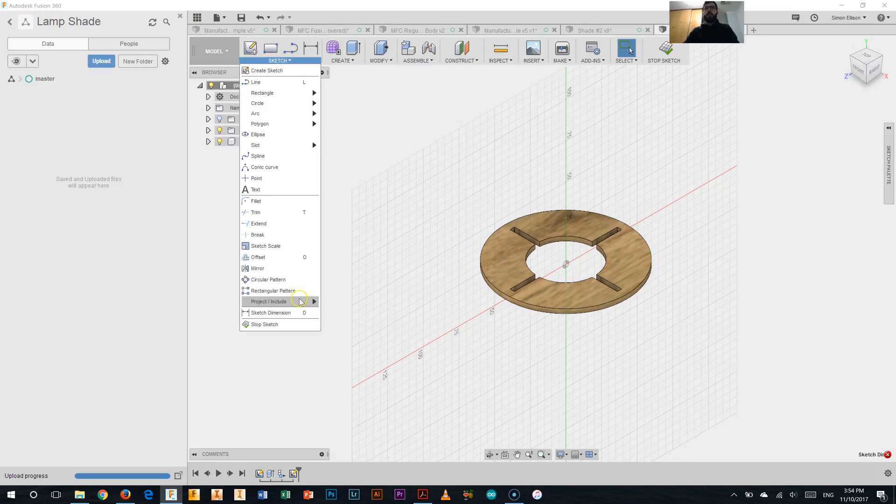
click(267, 301)
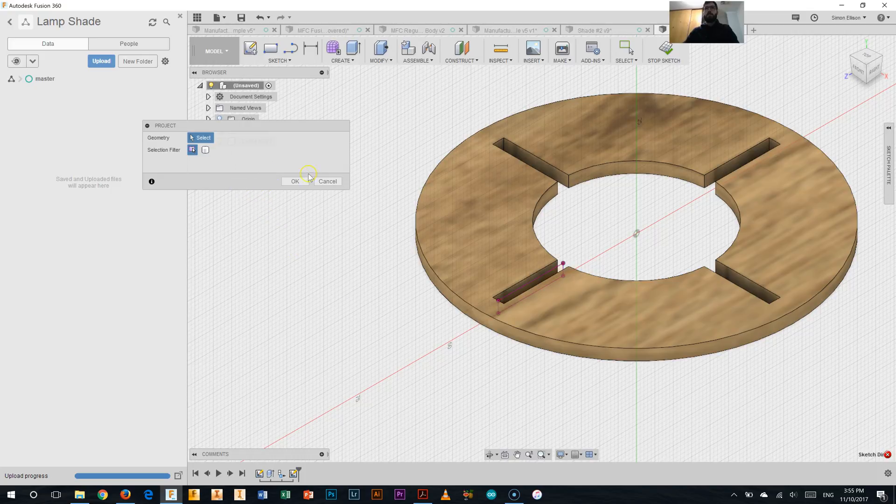
click(294, 181)
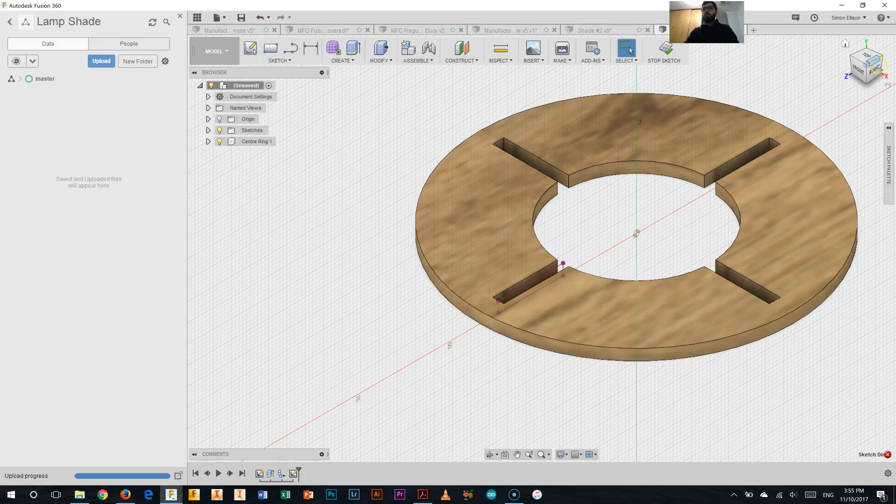
click(864, 64)
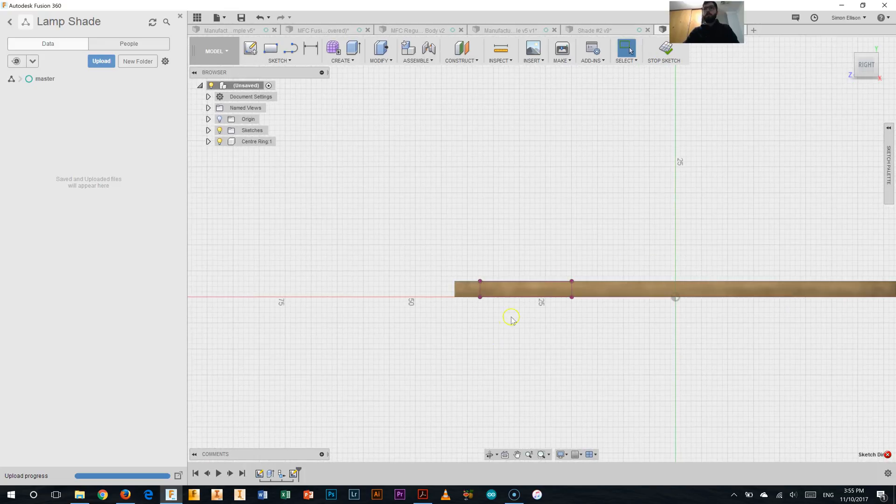
mouse_move(495, 328)
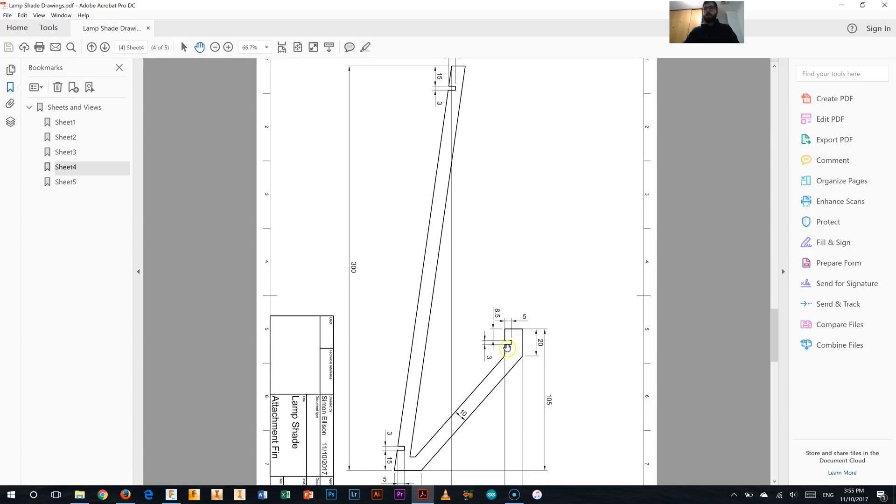
mouse_move(442, 421)
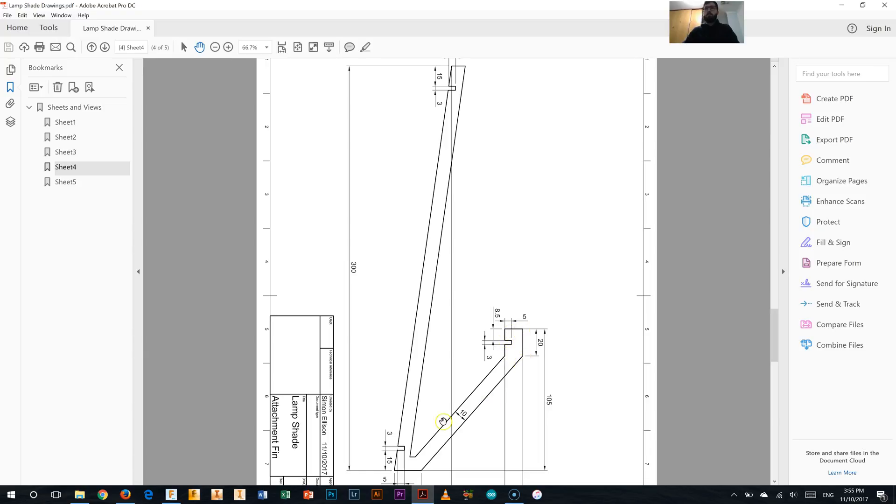
mouse_move(508, 352)
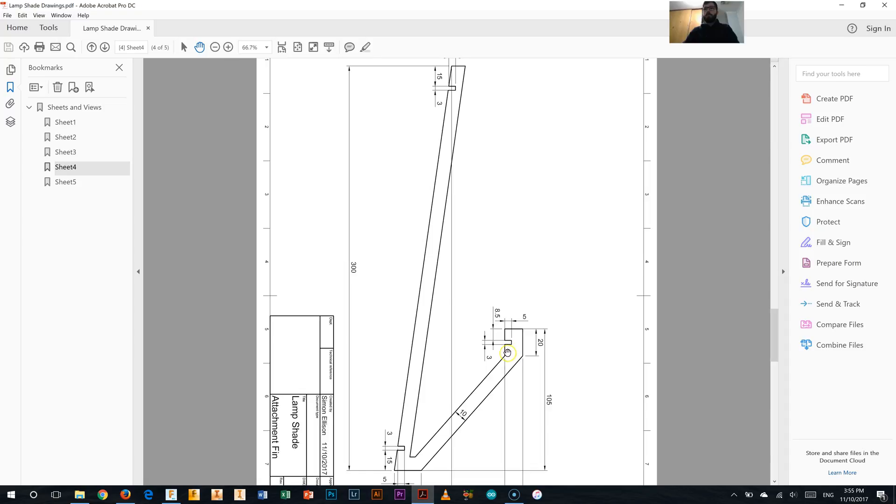
mouse_move(504, 348)
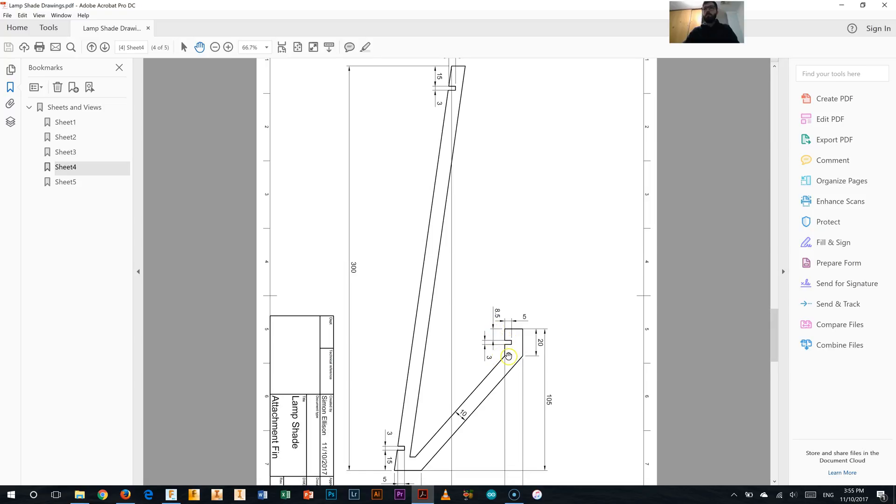
mouse_move(521, 345)
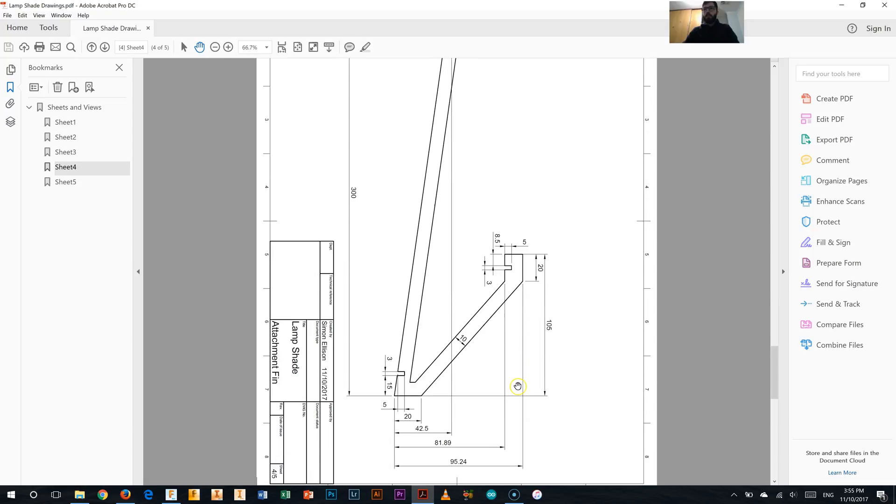
mouse_move(468, 464)
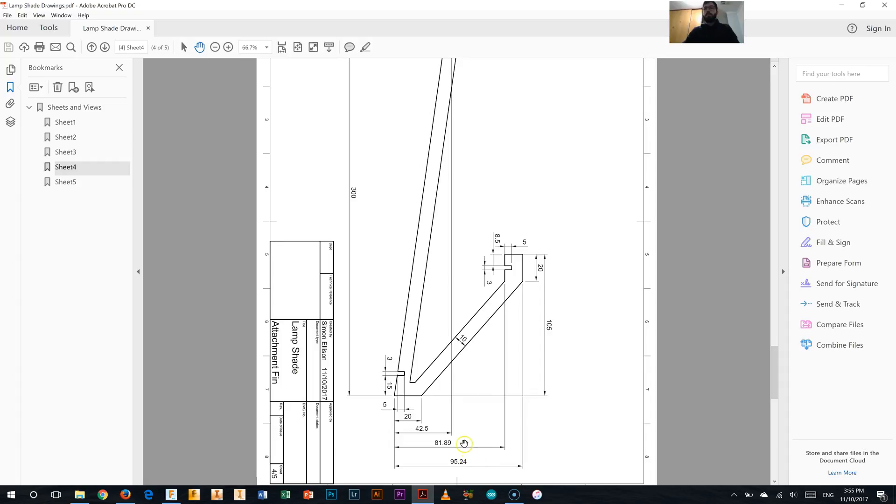
mouse_move(530, 285)
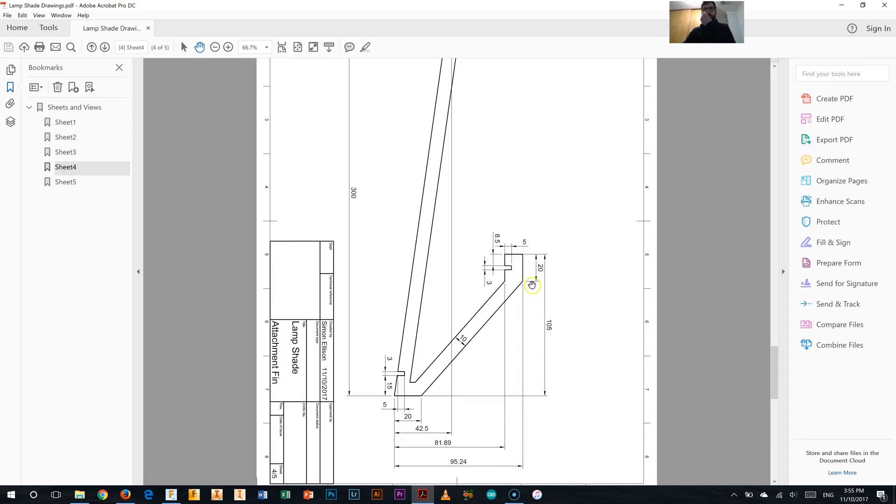
mouse_move(477, 383)
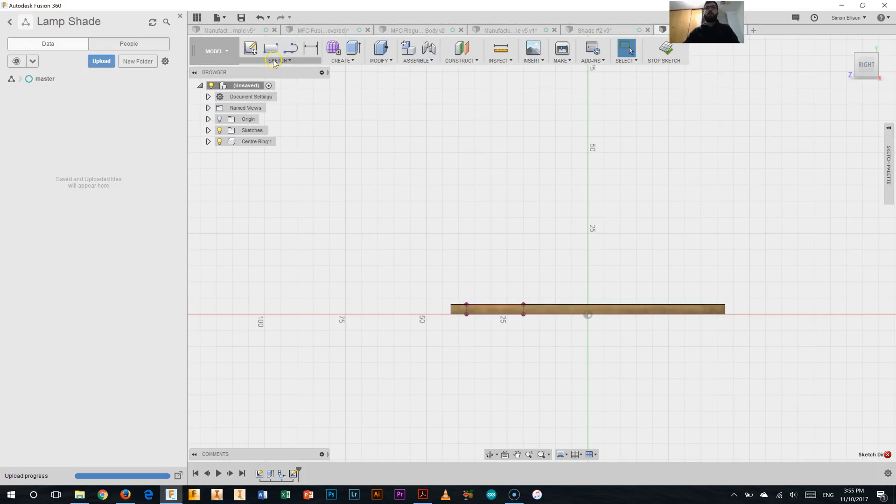
mouse_move(291, 48)
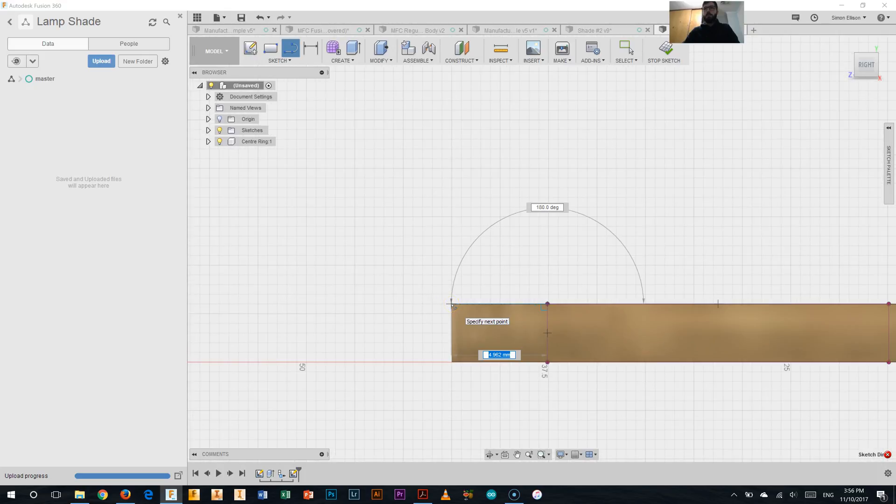
Draw the fin's 5 mm base run, 8.5 mm upright and 20 mm line from the projected point
text(5.00)
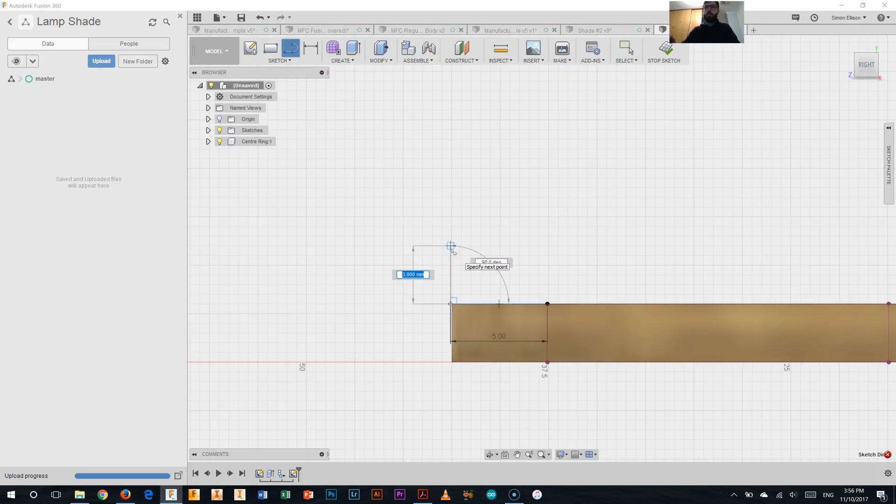
text(8.50)
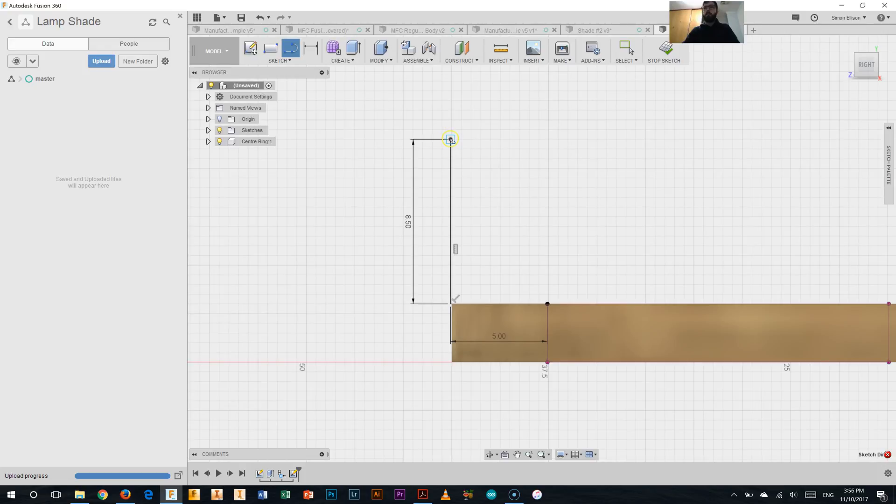
click(450, 139)
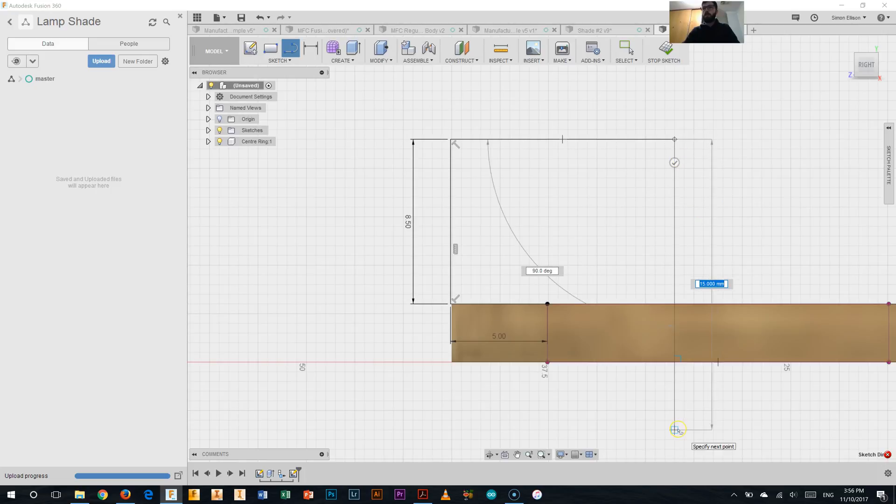
text(20)
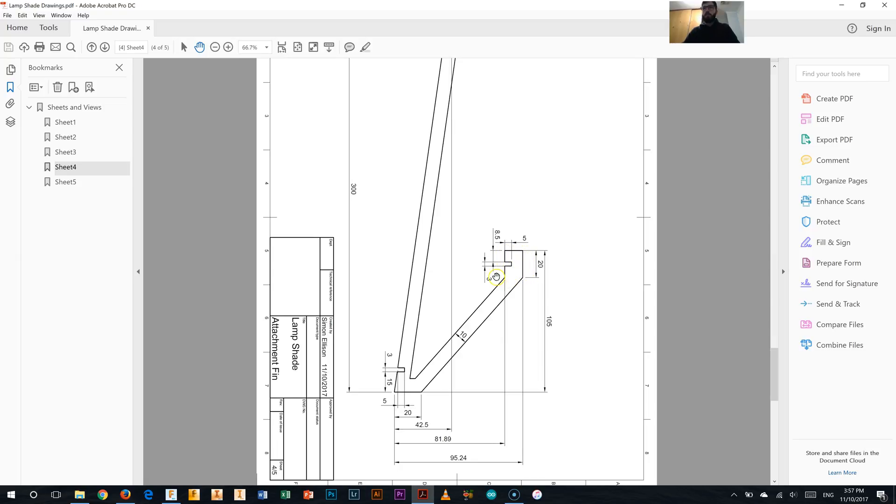
mouse_move(506, 280)
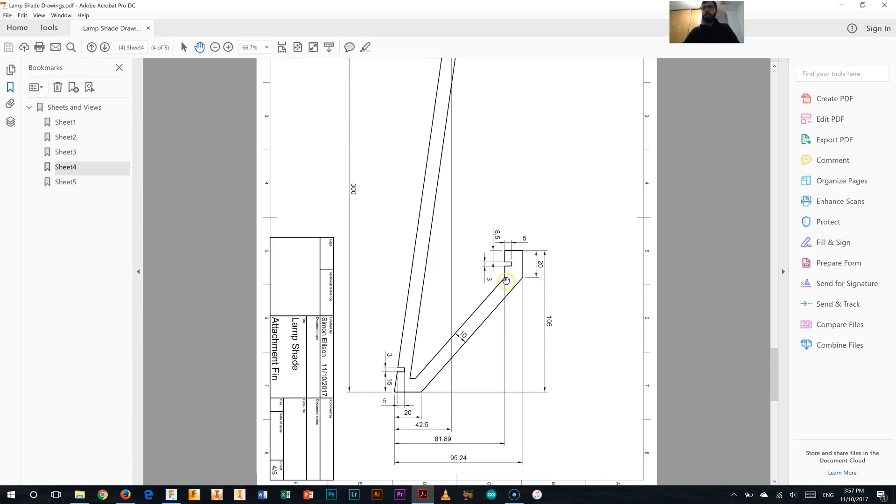
mouse_move(511, 253)
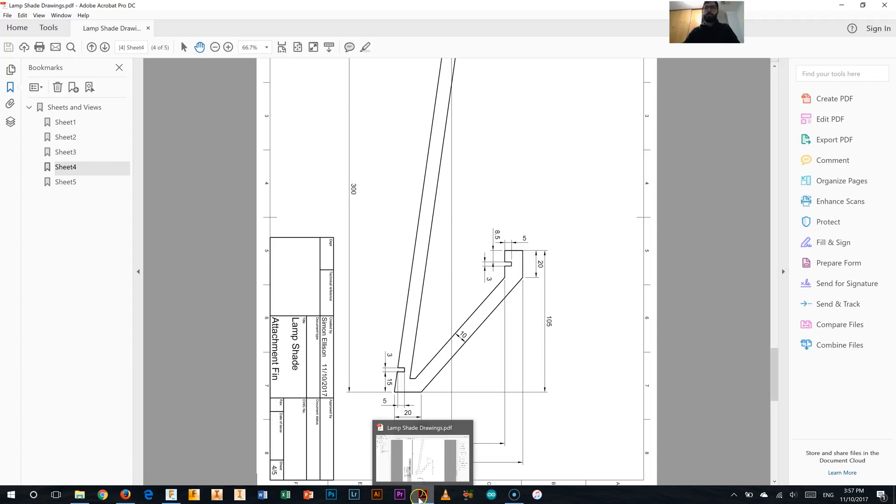
Minimize the lamp shade drawings to return to the Fusion 360 design
click(422, 494)
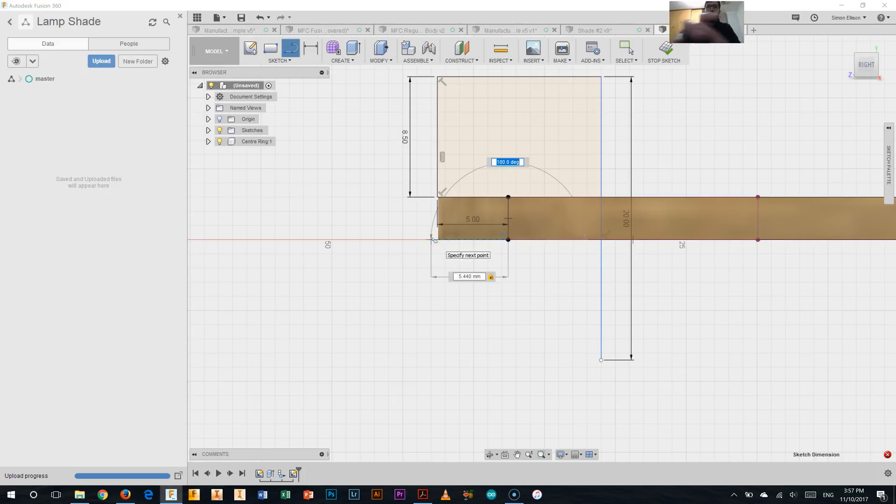
Add the 90° arc at the ring's inner end with 5 mm and 8.5 mm dimensions
text(5.00)
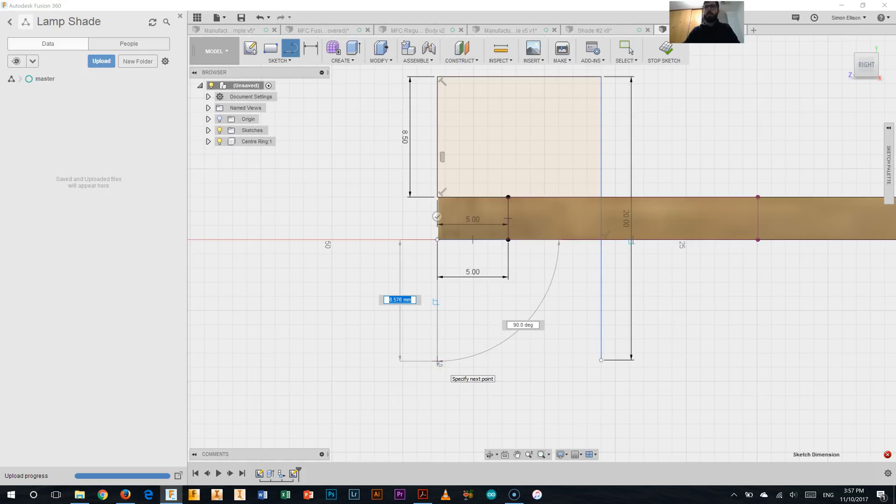
text(8.5)
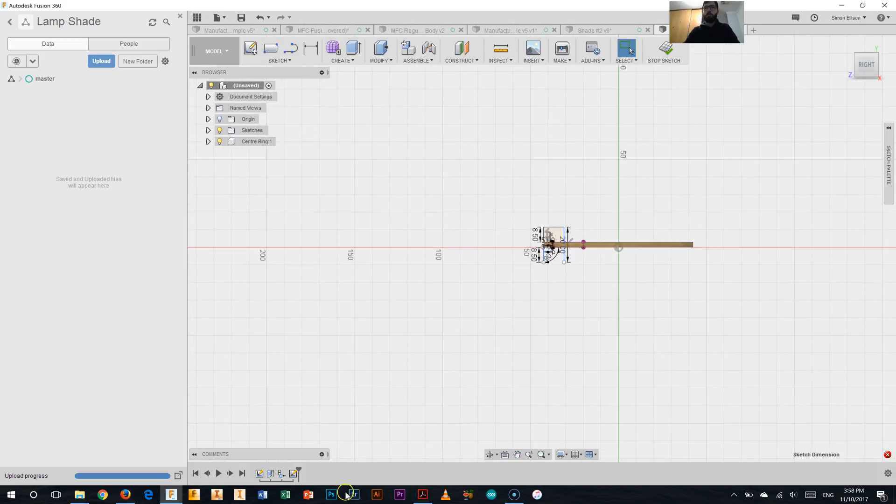
Bring up the Attachment Fin sheet of Lamp Shade Drawings.pdf for reference
click(421, 494)
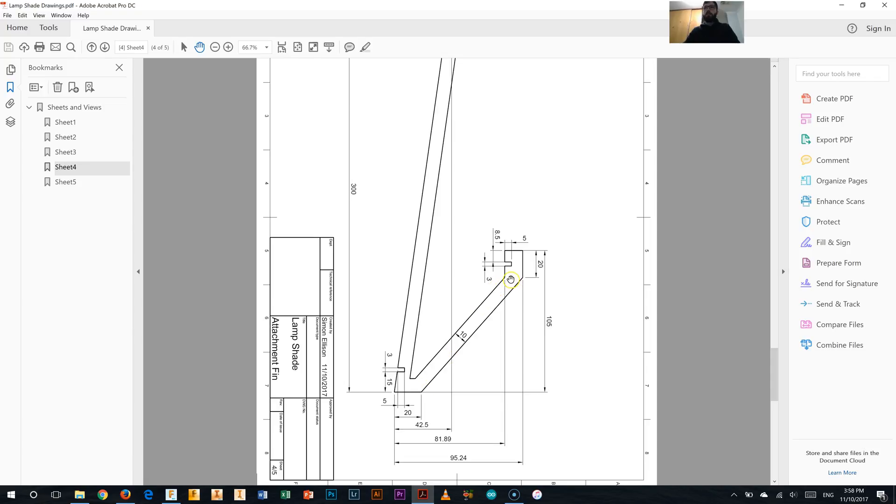
mouse_move(466, 344)
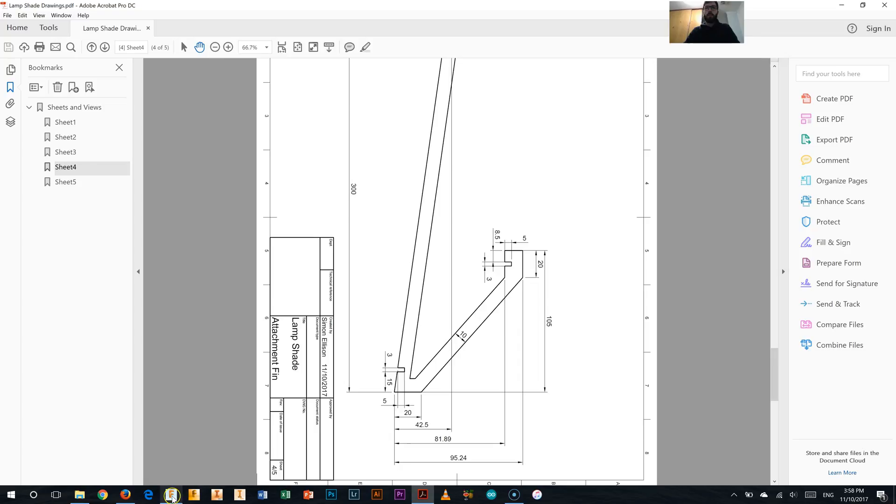
mouse_move(172, 494)
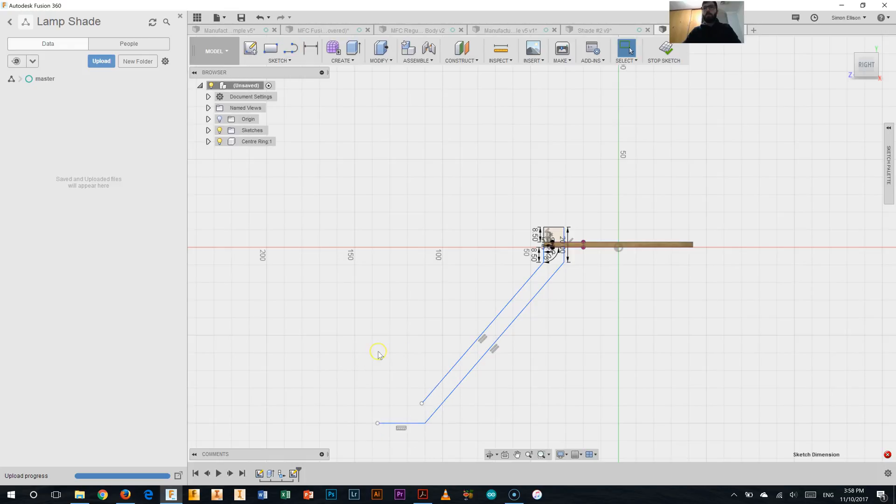
mouse_move(547, 336)
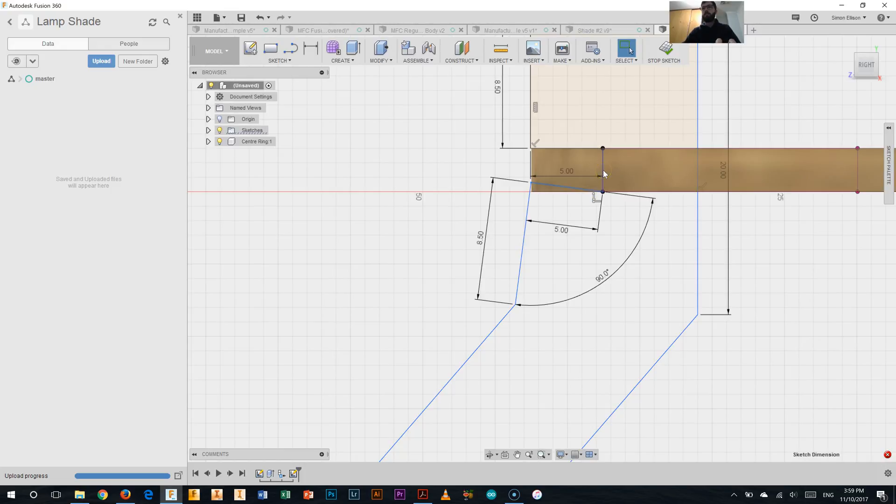
Repeat Sketch Dimension to add the 8.50 mm dimensions above and below the ring
right_click(602, 192)
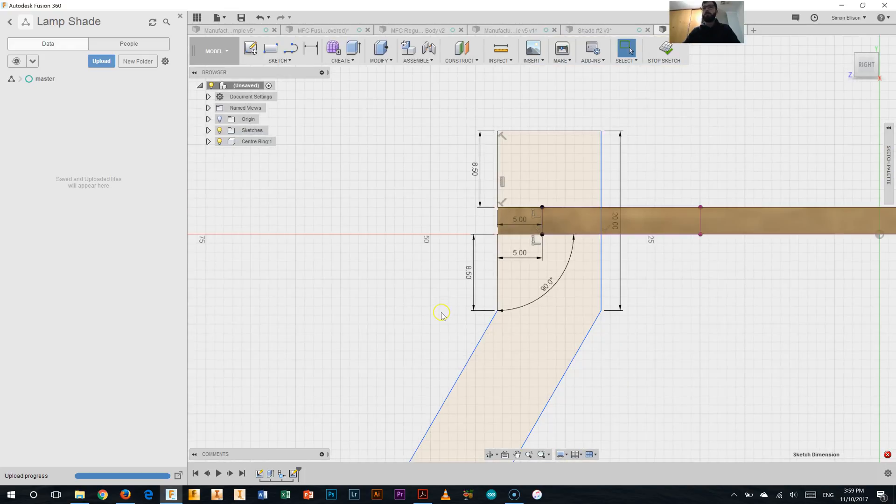
scroll(down, 3)
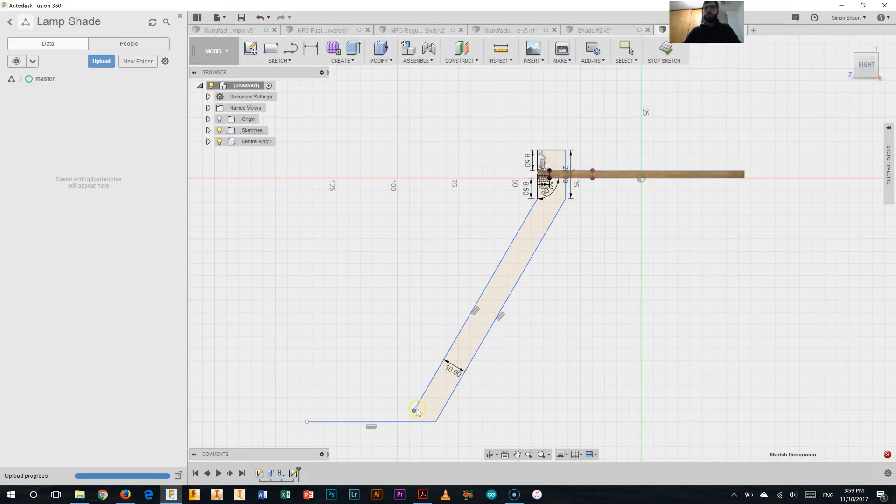
Adjust the fin's inner edge and dimension the foot 20 mm and overall height 105 mm
drag(416, 411, 423, 392)
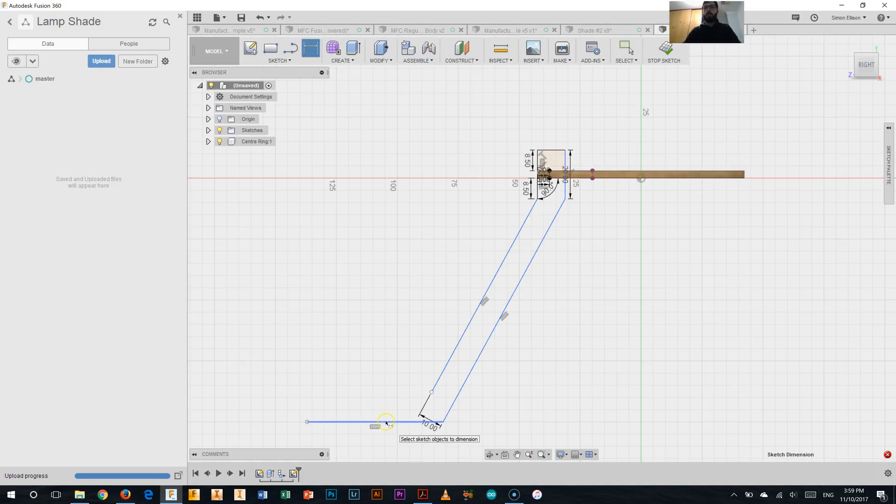
click(386, 422)
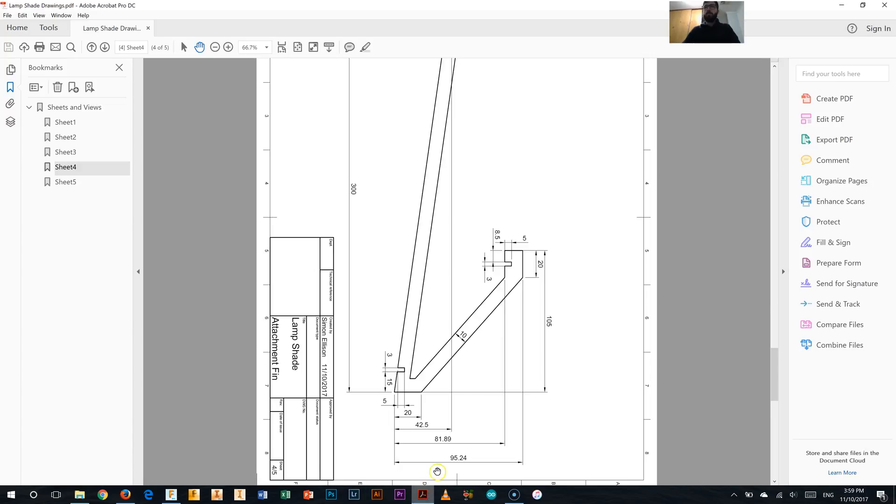
mouse_move(552, 394)
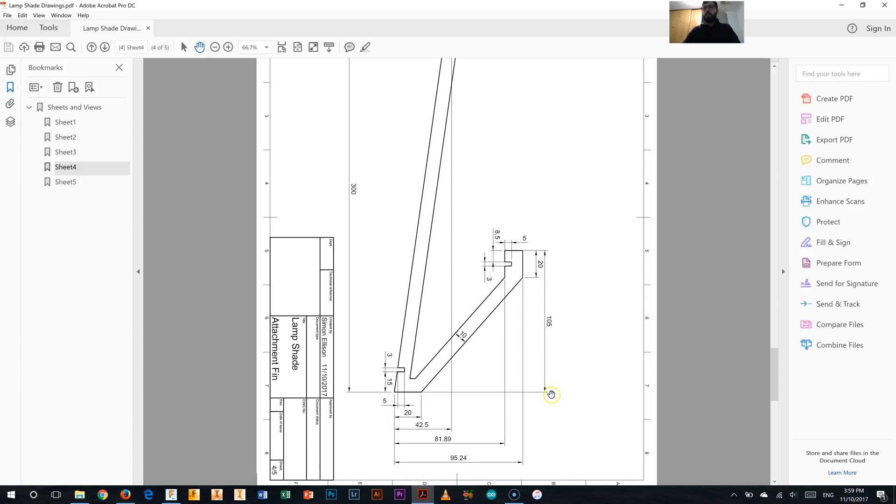
mouse_move(517, 252)
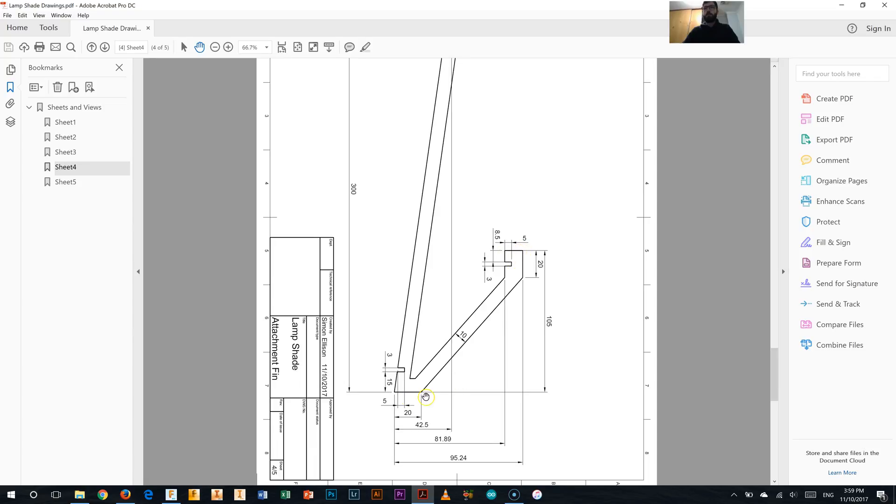
click(168, 494)
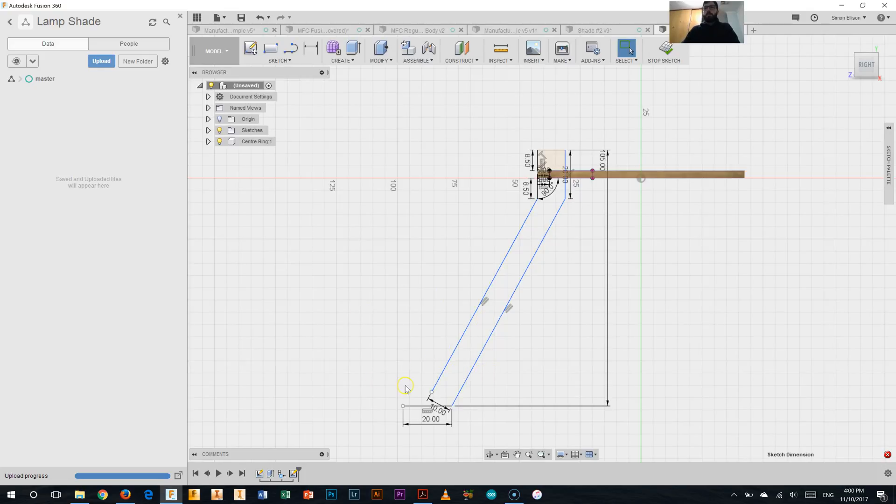
mouse_move(440, 456)
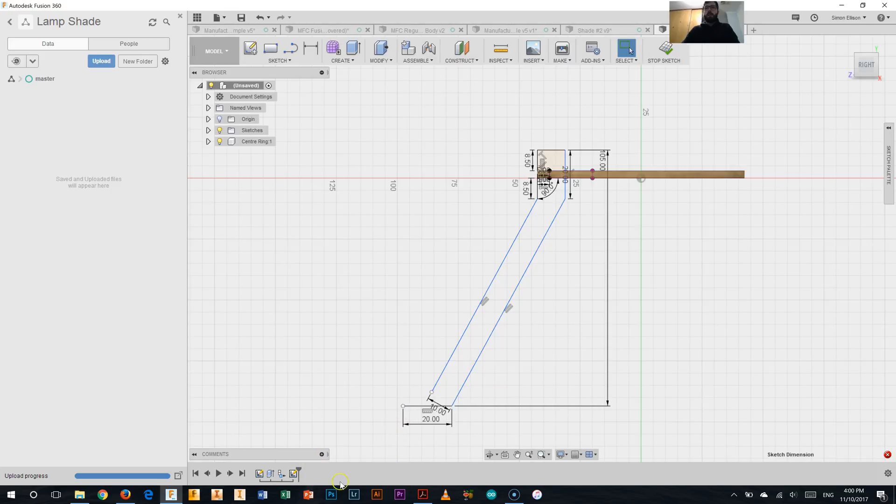
mouse_move(393, 283)
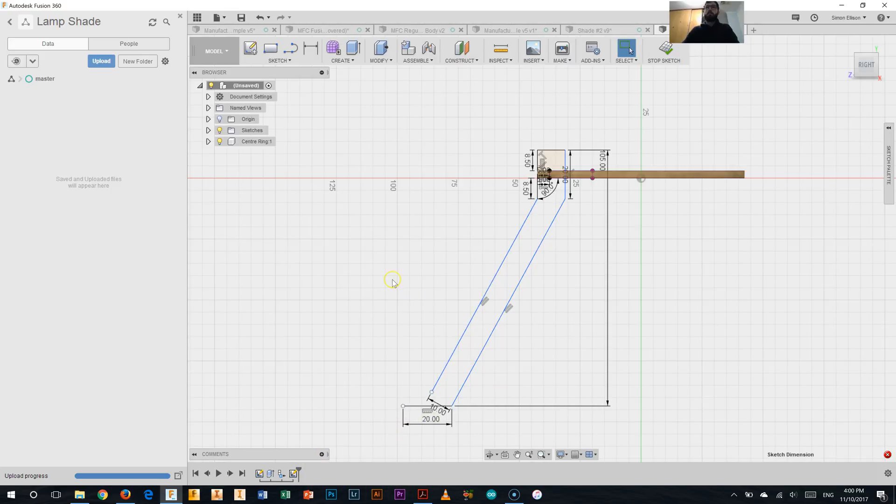
mouse_move(311, 48)
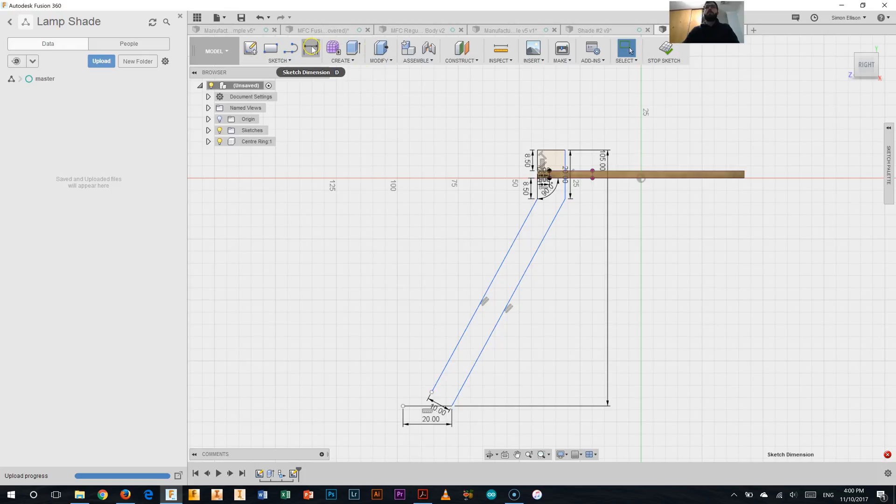
mouse_move(313, 47)
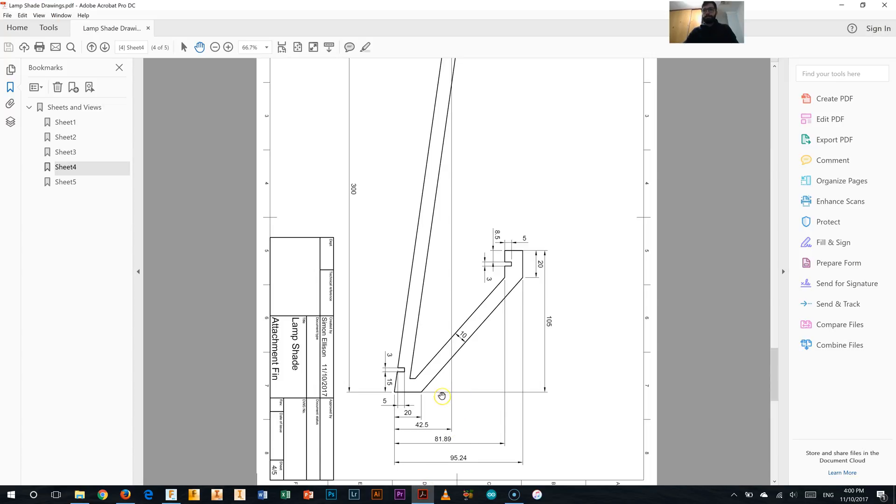
mouse_move(500, 295)
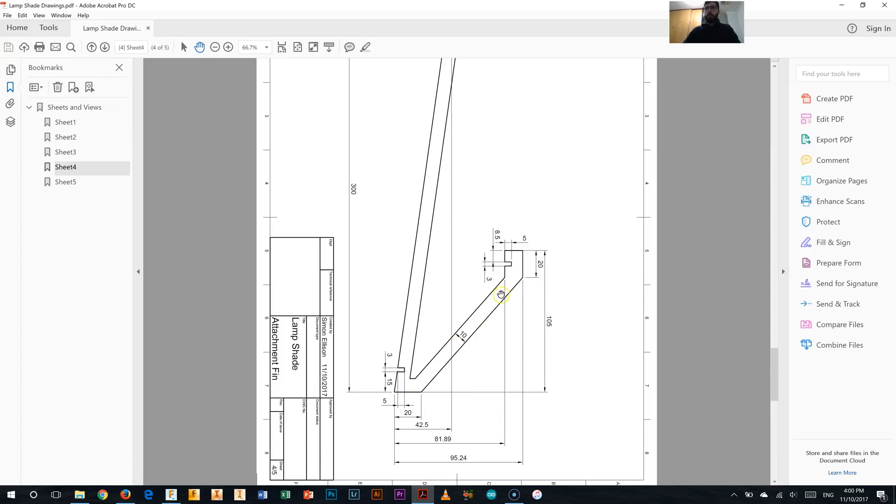
mouse_move(396, 395)
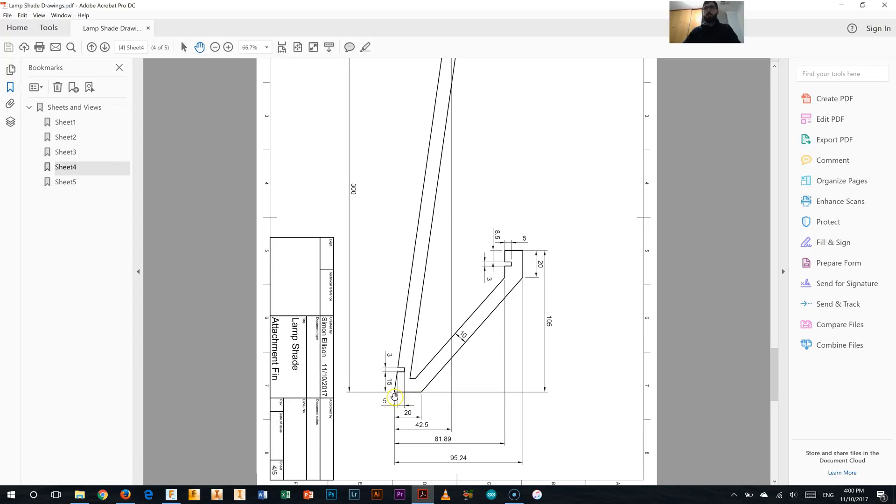
scroll(down, 3)
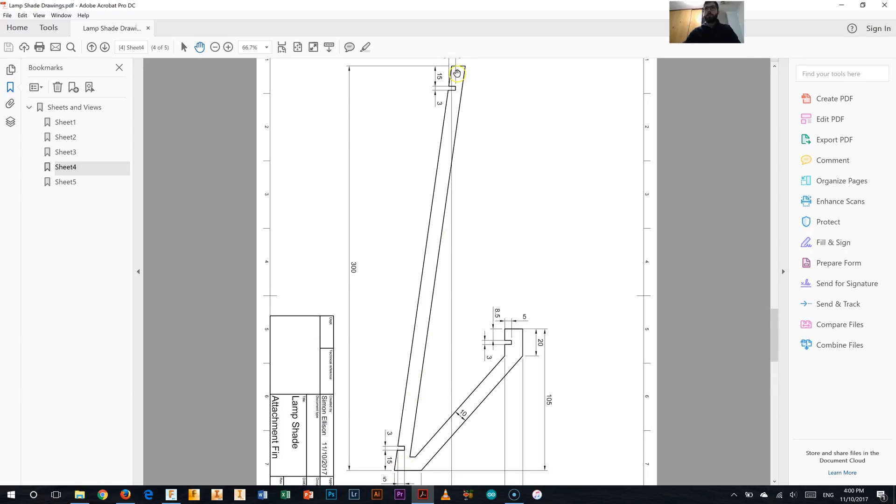
mouse_move(464, 70)
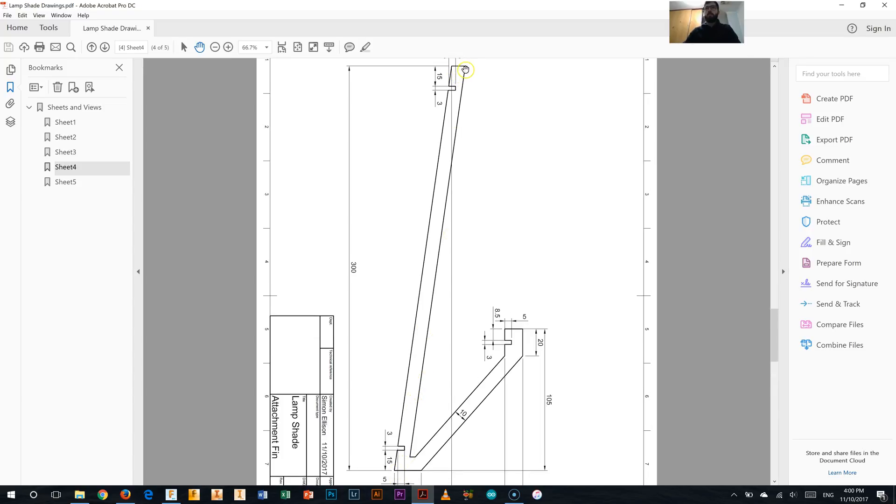
right_click(417, 452)
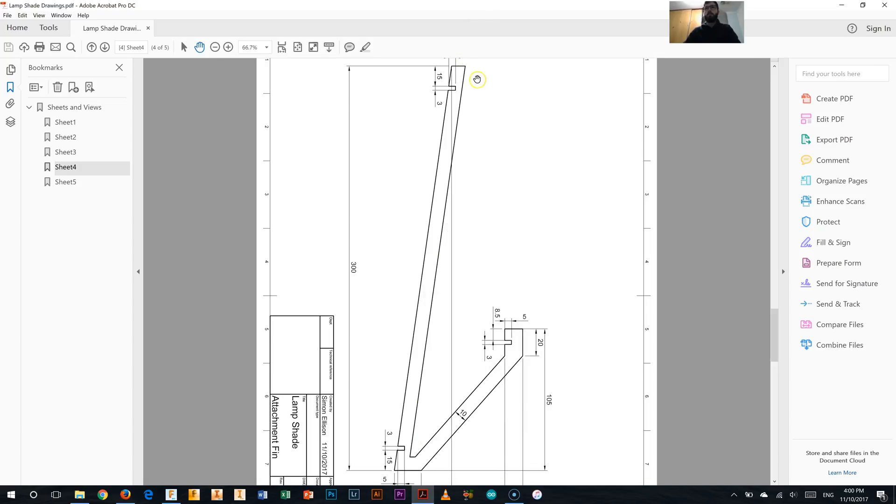
click(174, 495)
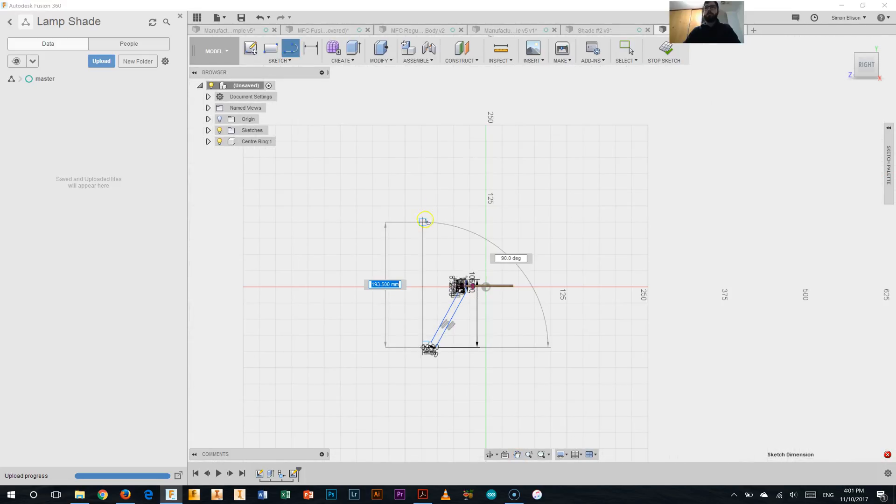
Draw a long line from the fin's foot rising at about 84° for the upper arm
drag(425, 220, 449, 171)
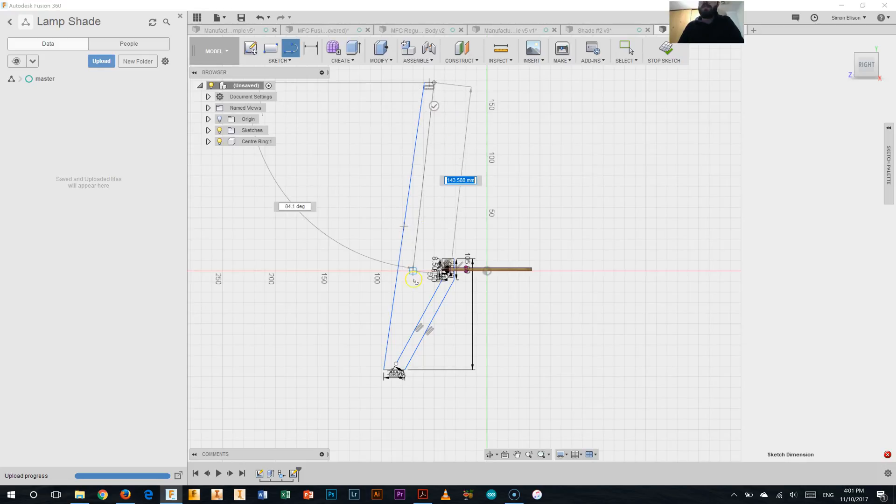
drag(414, 279, 394, 360)
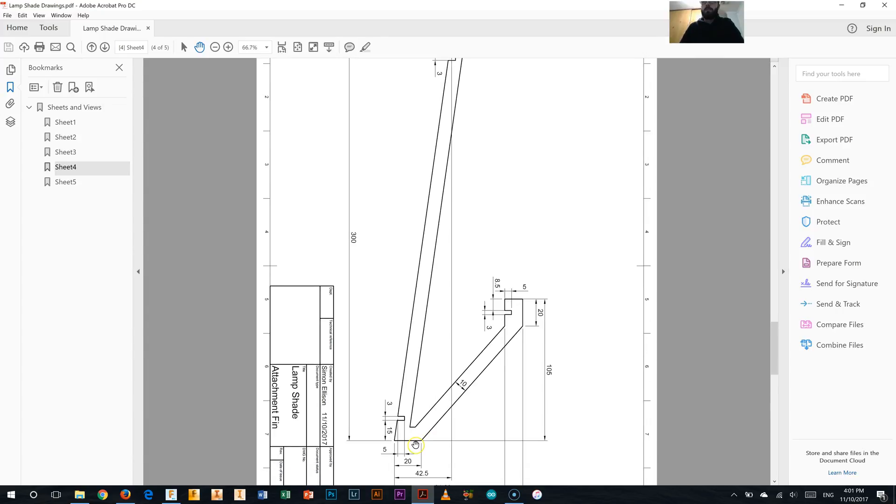
Draw the arm's second long edge and lean its lower end further outward
scroll(down, 3)
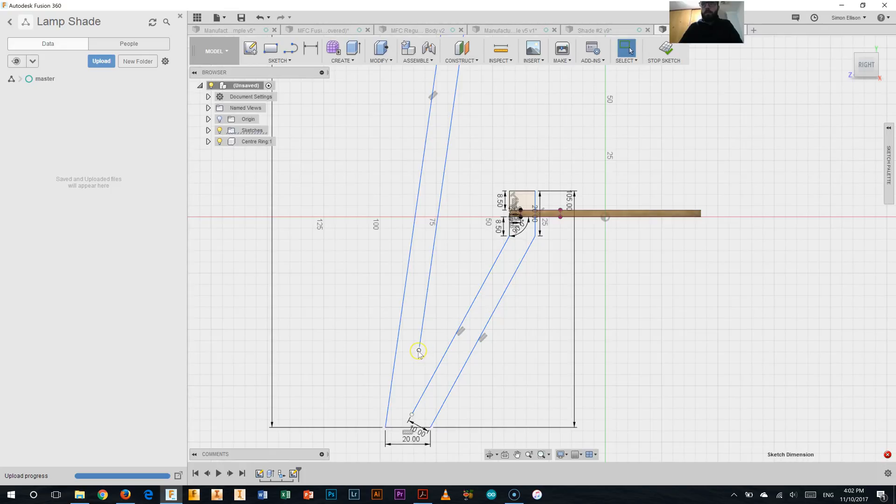
drag(417, 350, 403, 397)
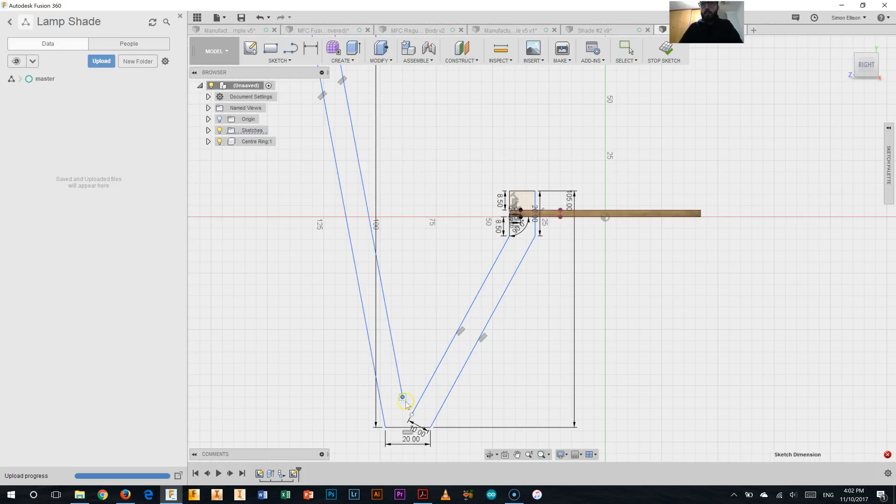
drag(401, 397, 408, 415)
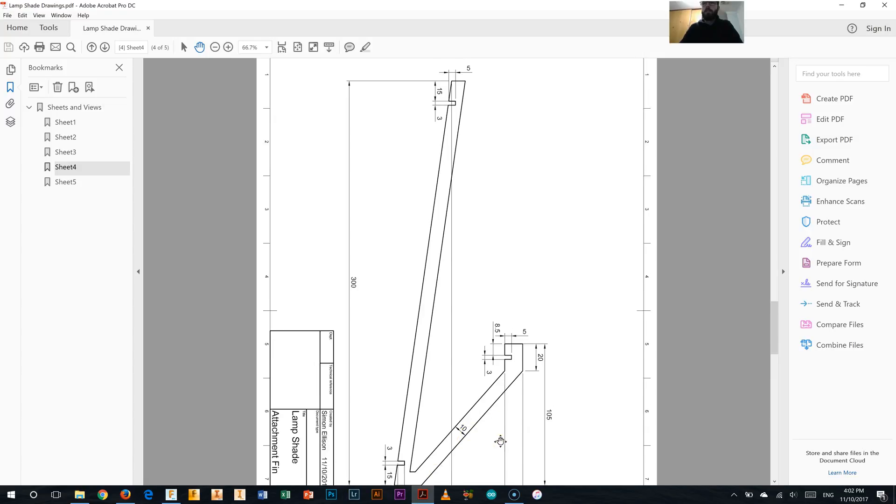
Read the Attachment Fin dimensions on Sheet4 in Acrobat, then return to the fin sketch in Fusion 360
scroll(down, 3)
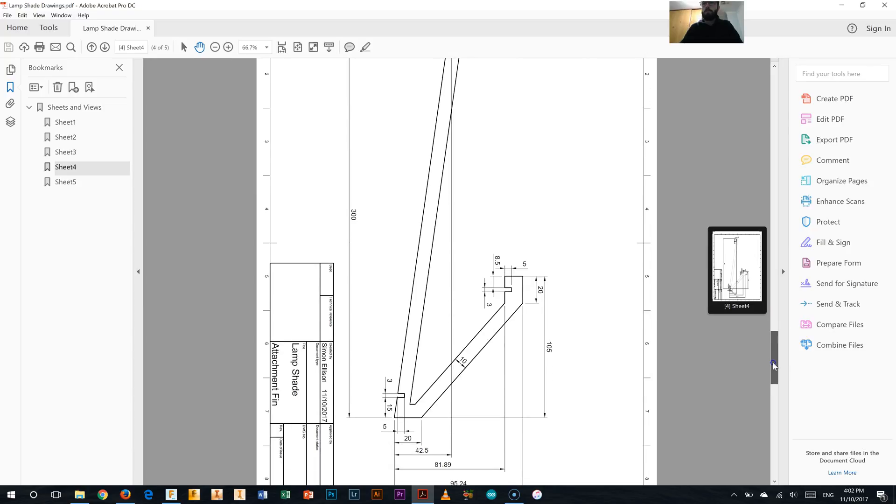
scroll(down, 3)
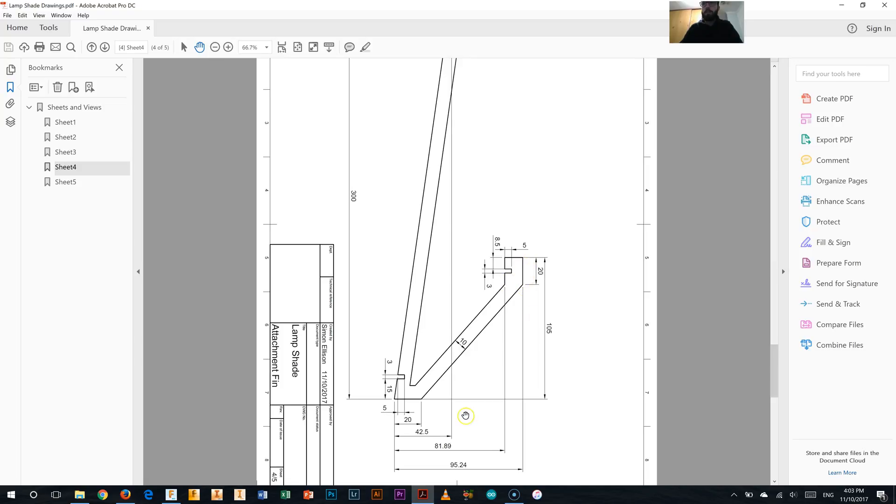
click(176, 495)
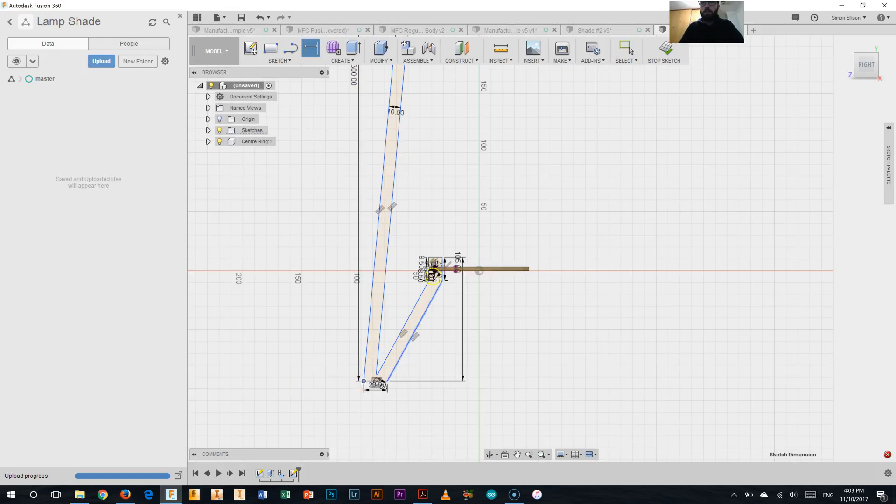
Dimension the fin's overall base width as 95.24 mm
click(417, 436)
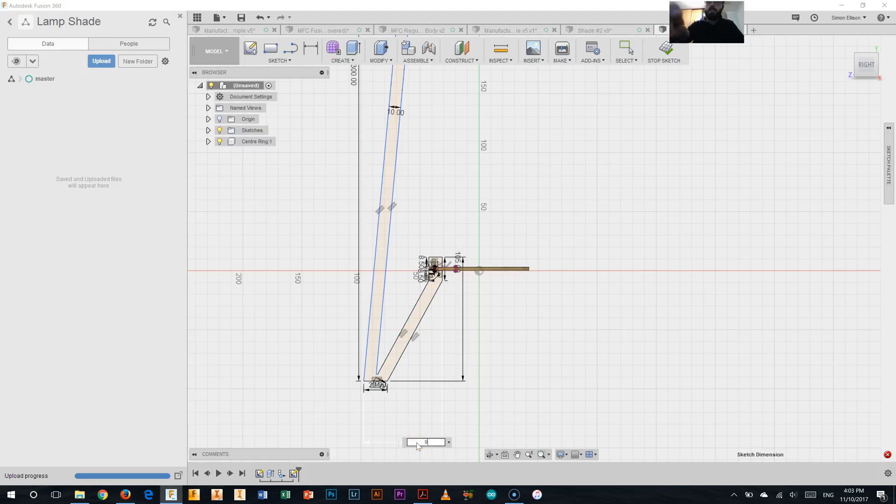
text(95.24)
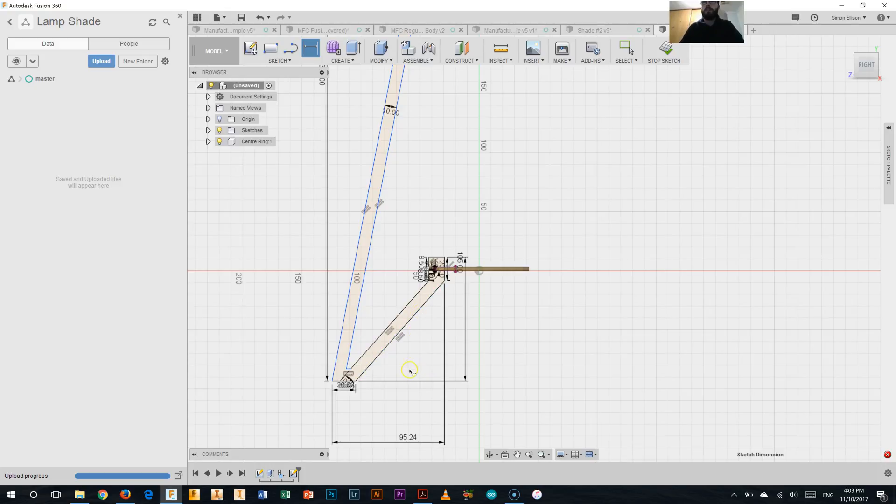
mouse_move(375, 476)
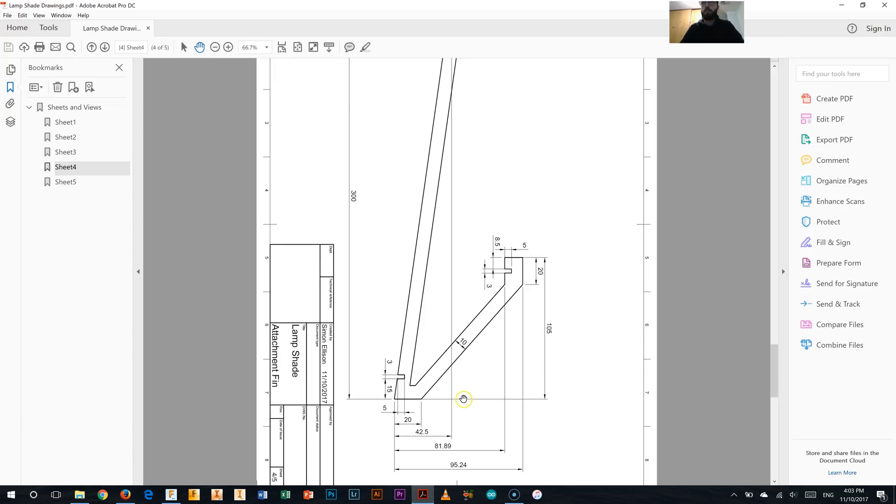
mouse_move(508, 449)
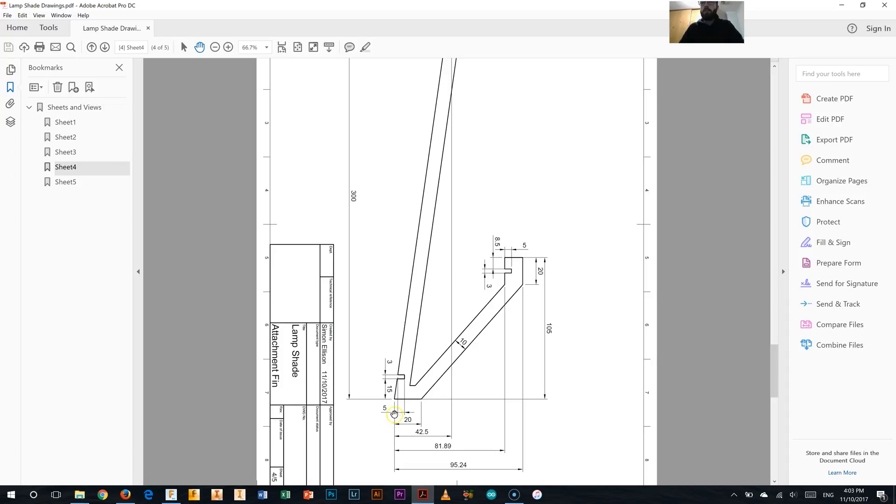
mouse_move(507, 287)
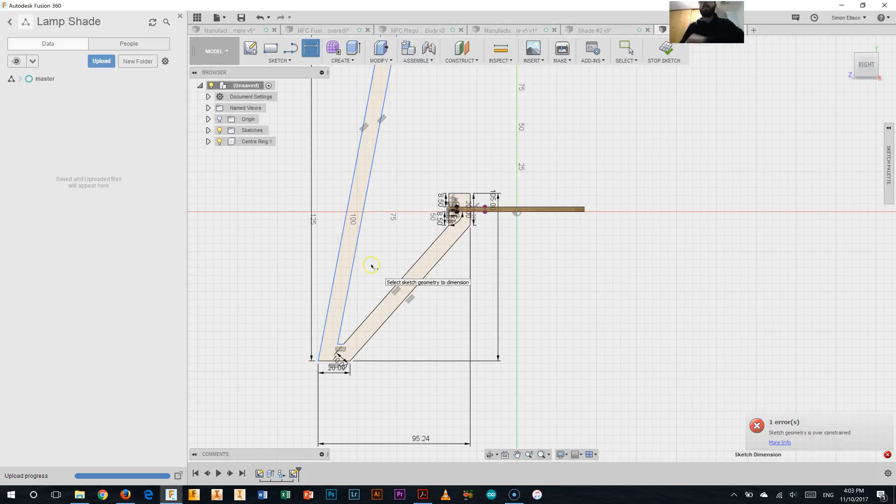
mouse_move(337, 280)
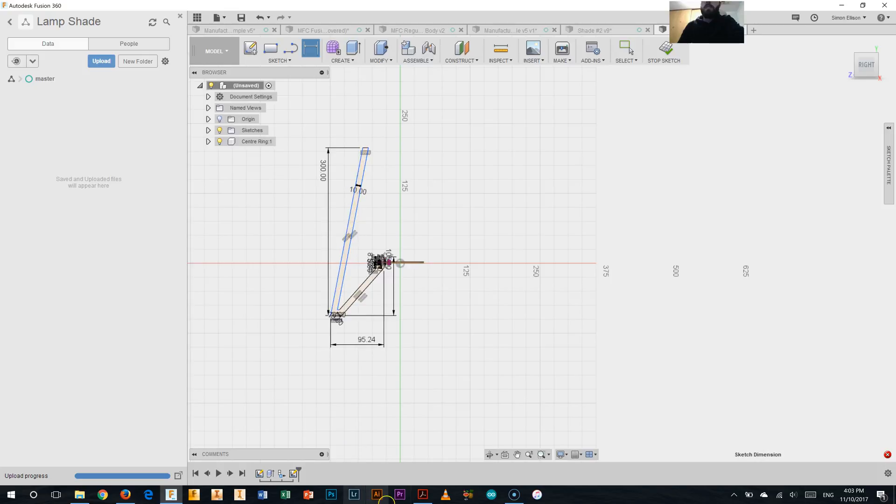
click(422, 494)
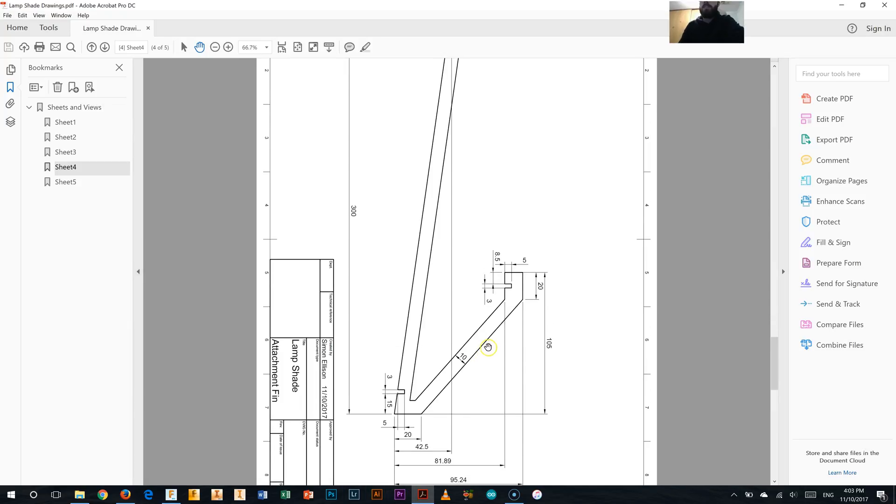
mouse_move(418, 453)
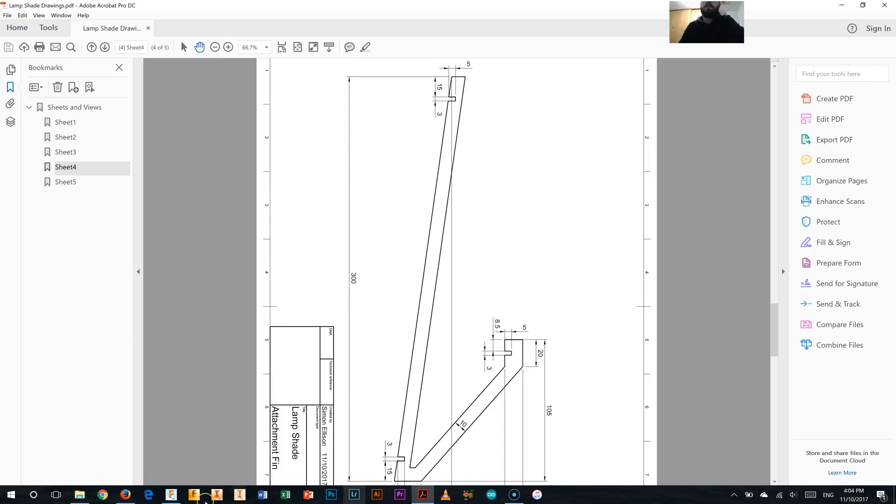
scroll(down, 3)
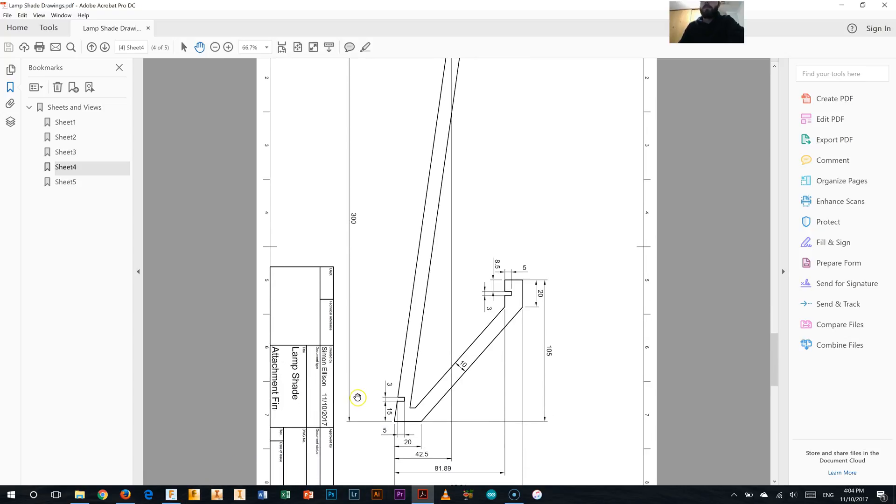
click(169, 495)
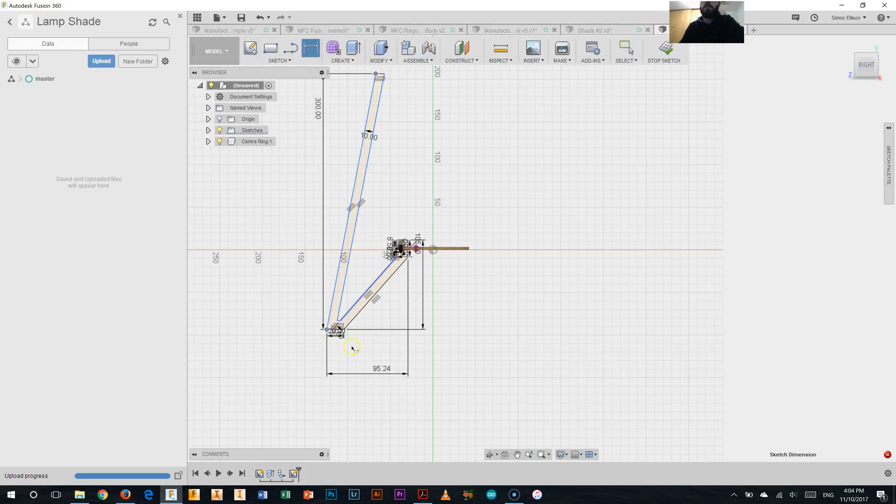
Dimension the fin's foot offset as 42.50 mm and end that dimension
click(352, 347)
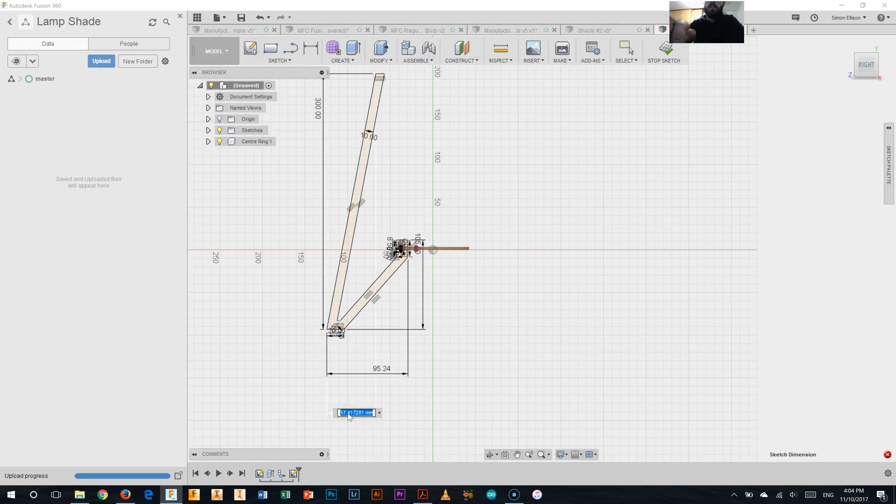
text(42.50)
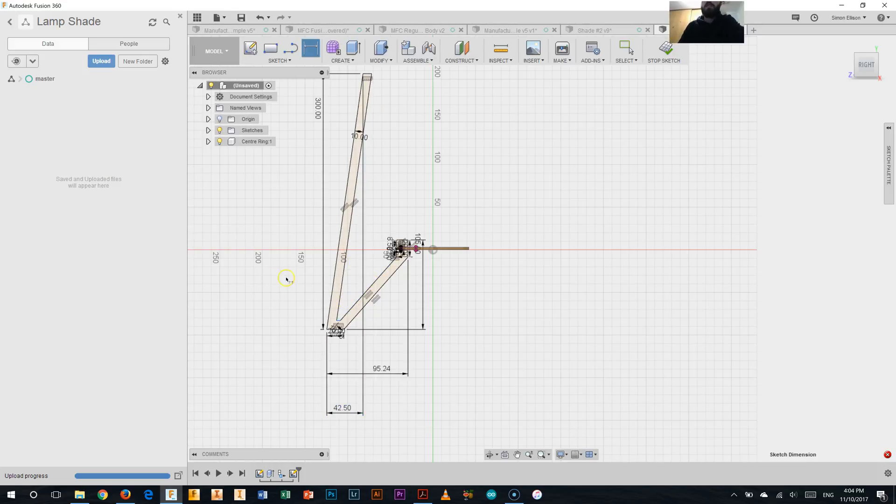
right_click(286, 279)
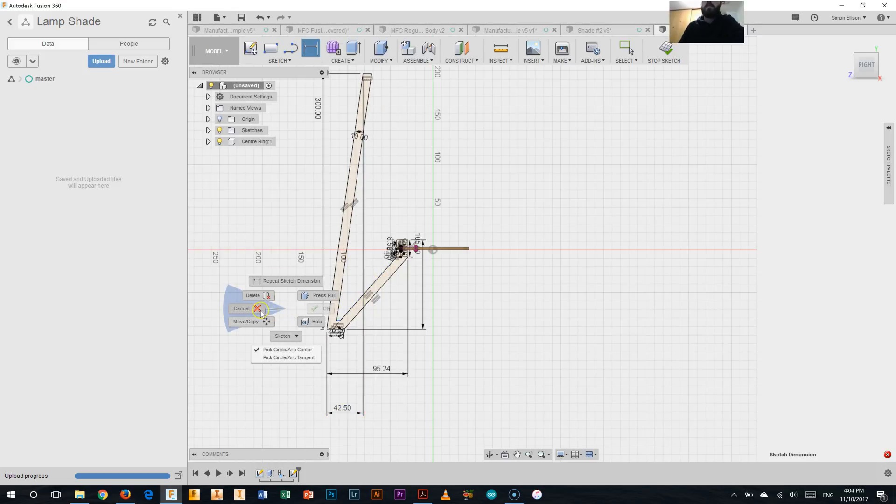
click(422, 494)
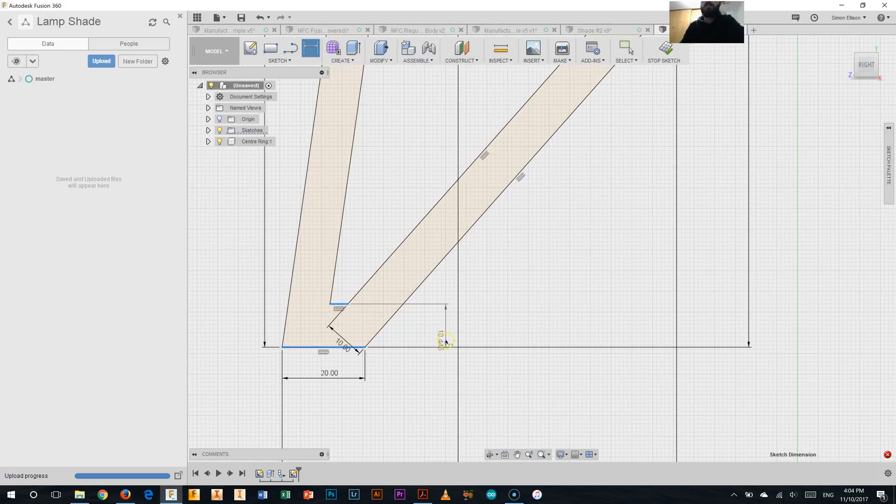
Add the 10 mm vertical dimension near the fin's base, then return to the fin drawing PDF
click(446, 342)
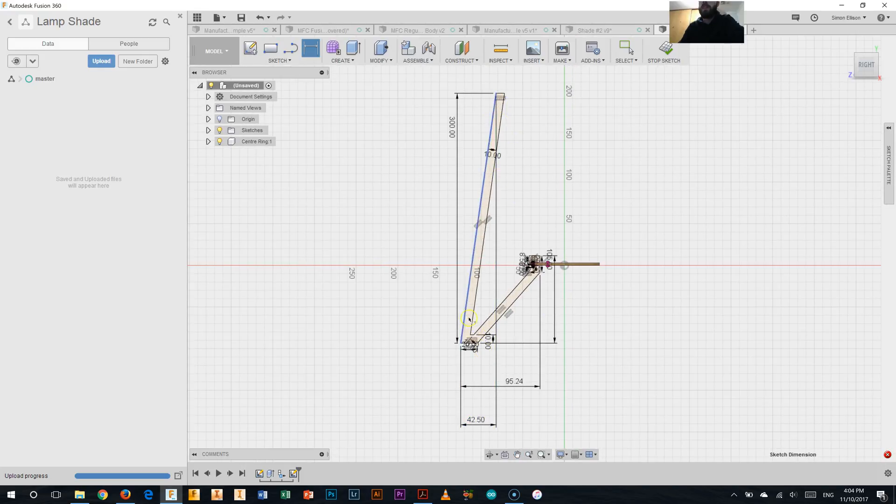
click(422, 494)
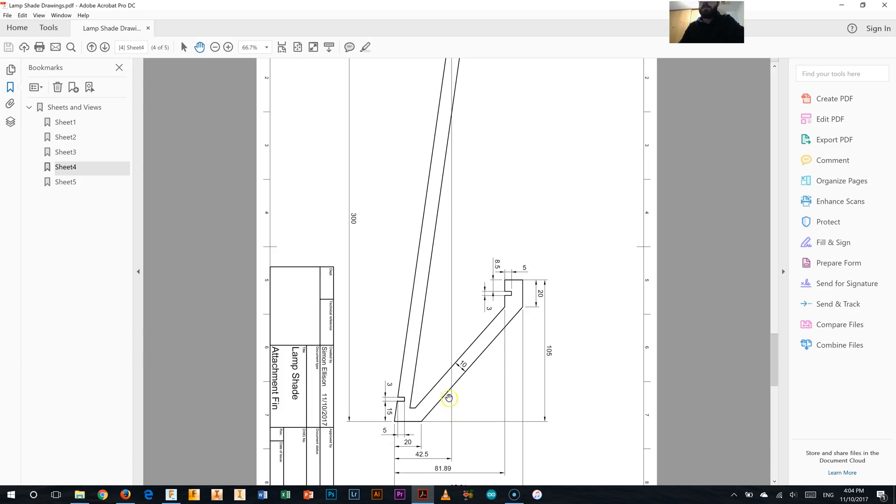
scroll(down, 3)
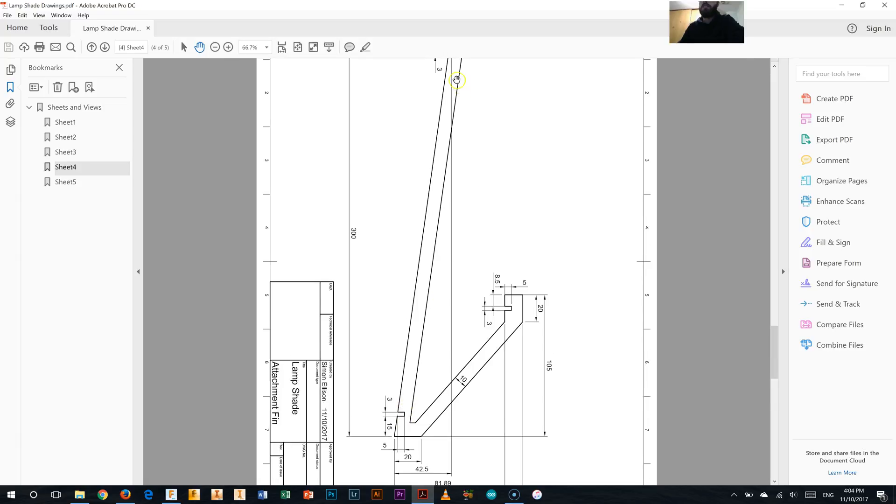
scroll(down, 3)
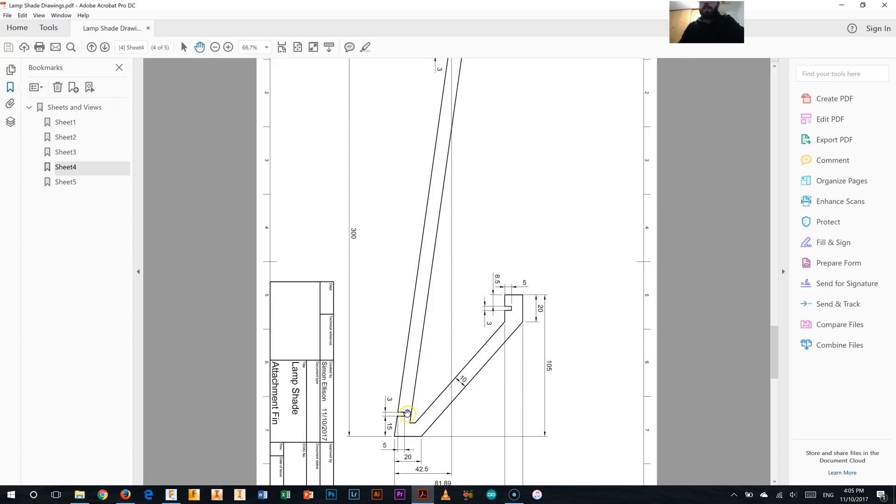
mouse_move(391, 441)
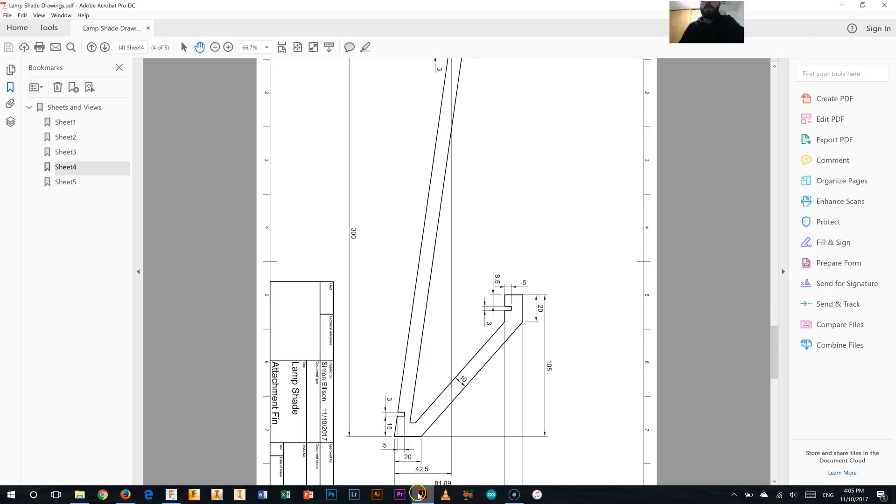
mouse_move(420, 494)
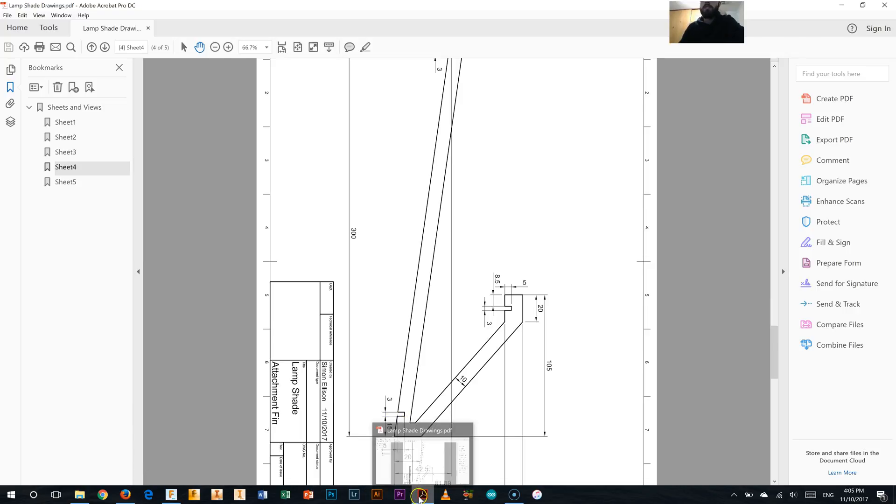
mouse_move(170, 495)
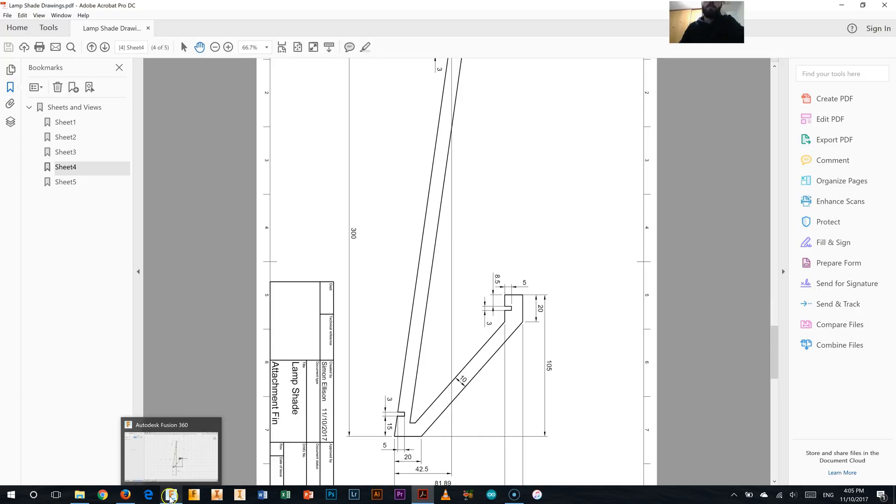
Draw a 5 mm by 3 mm notch in the fin's long arm, 15 mm above the bottom edge
click(169, 495)
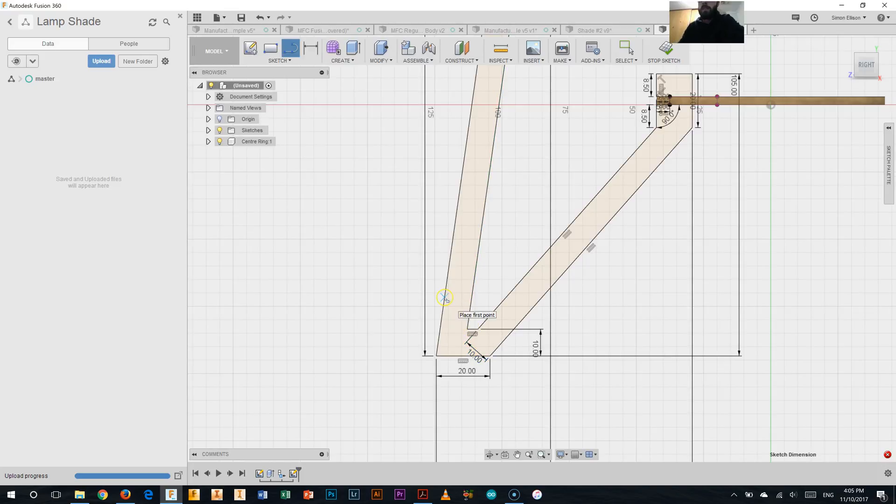
click(445, 296)
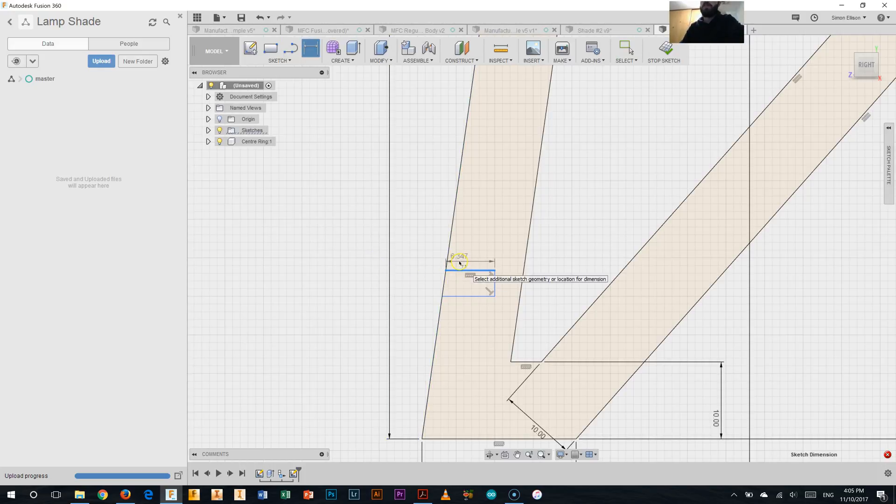
text(5.00)
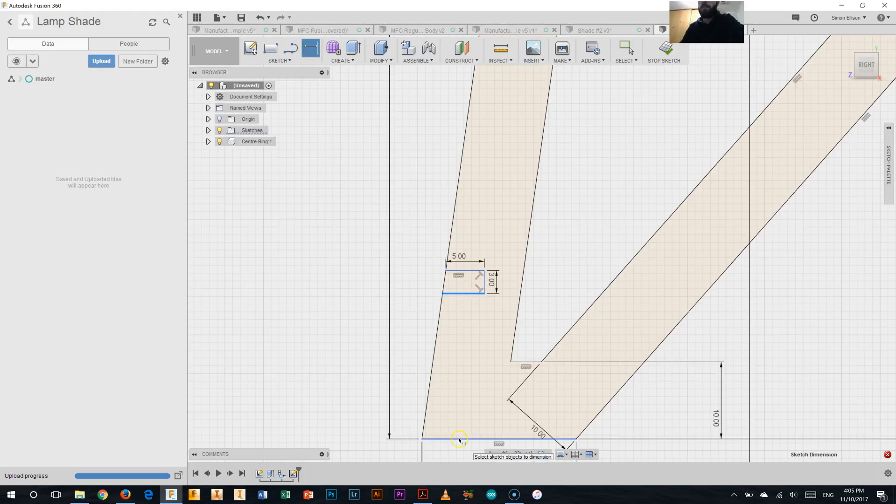
click(460, 439)
text(15)
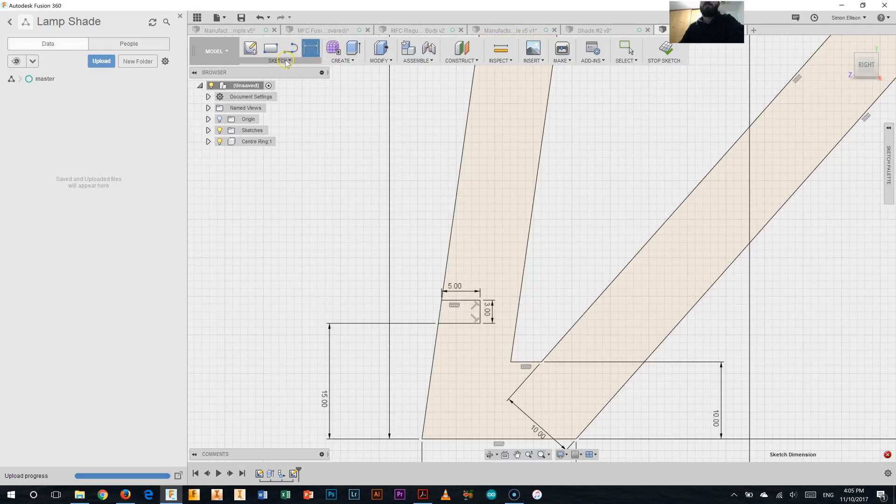
click(279, 50)
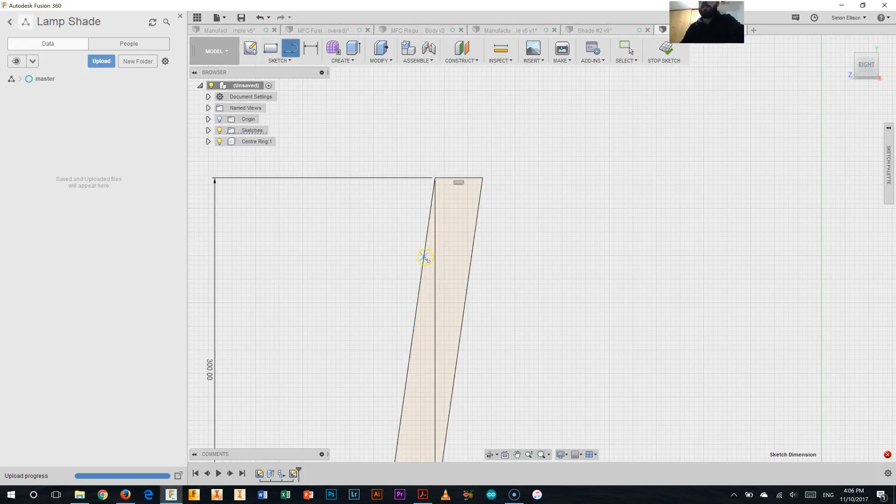
Draw a second notch near the arm's top, 5 mm from the fin edge, and dimension its height
click(425, 258)
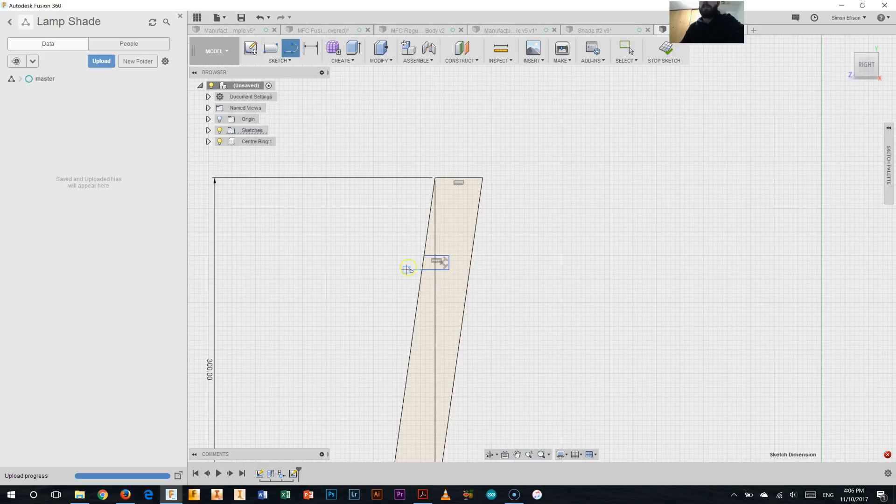
click(468, 260)
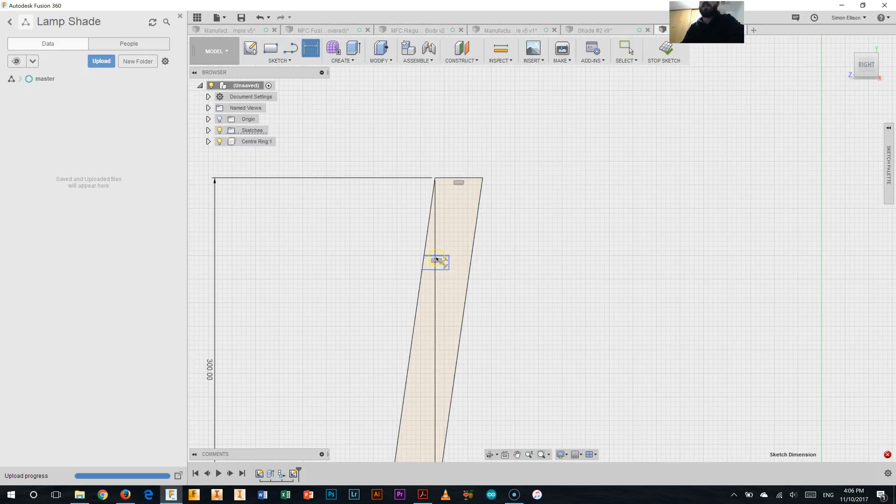
click(436, 258)
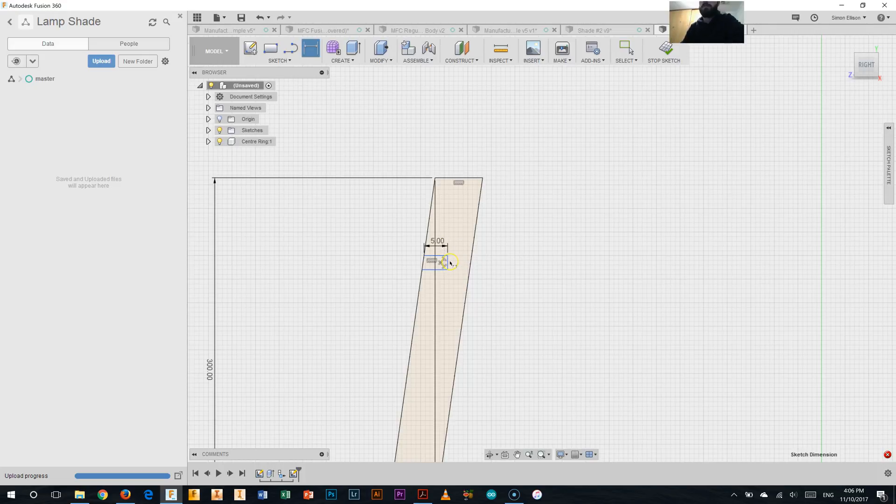
click(440, 262)
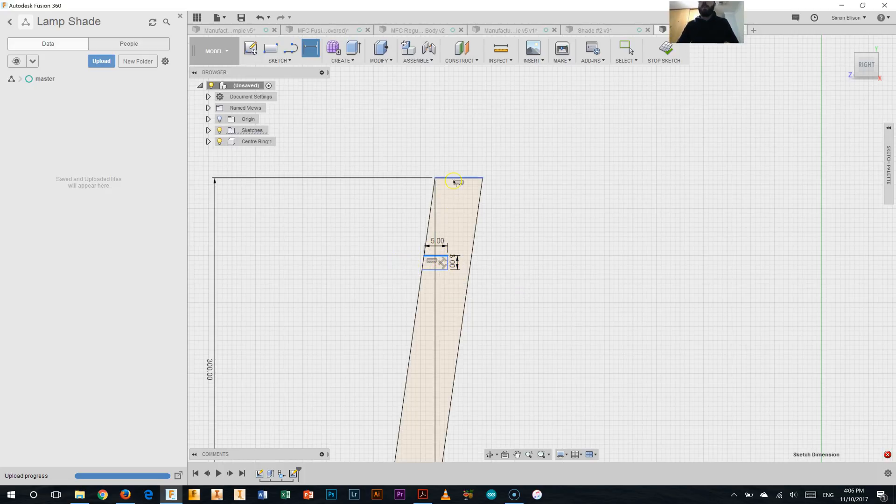
click(452, 182)
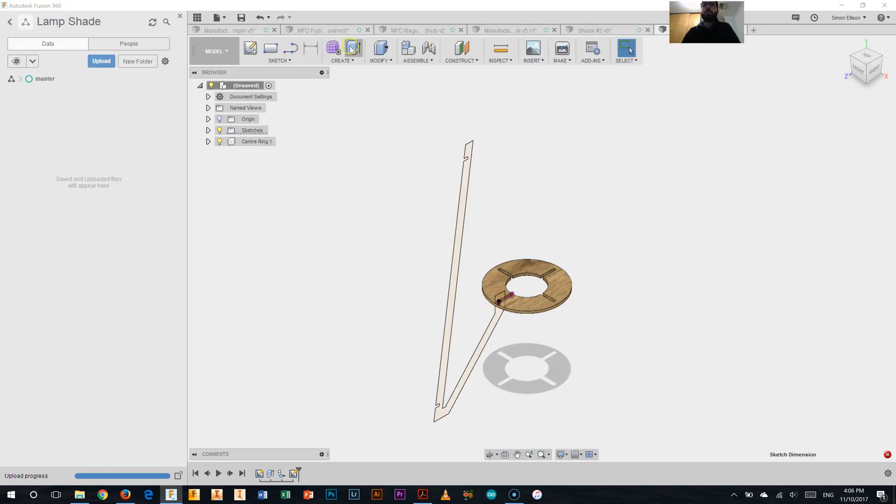
Extrude the fin profiles symmetrically 1.5 mm each side as a new component
click(332, 49)
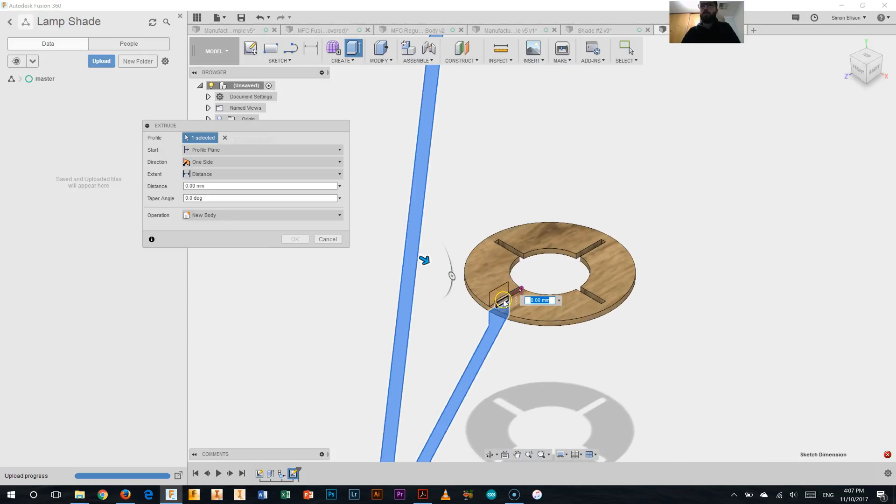
click(488, 283)
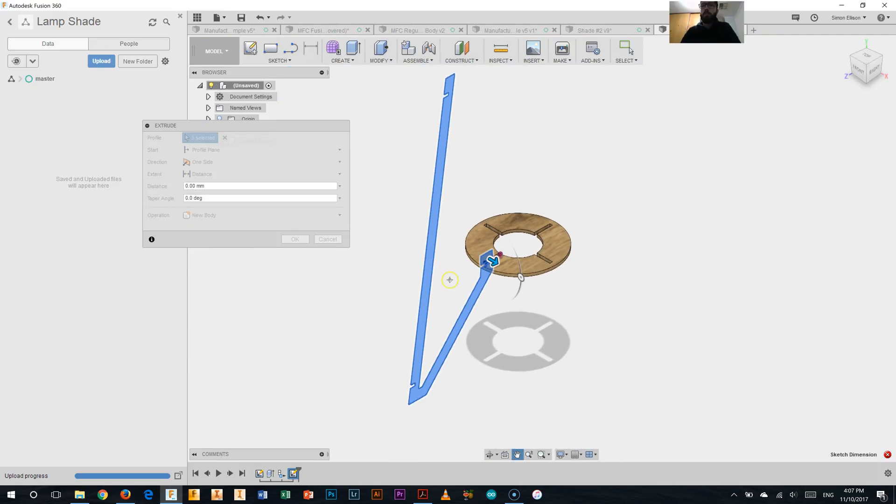
click(492, 272)
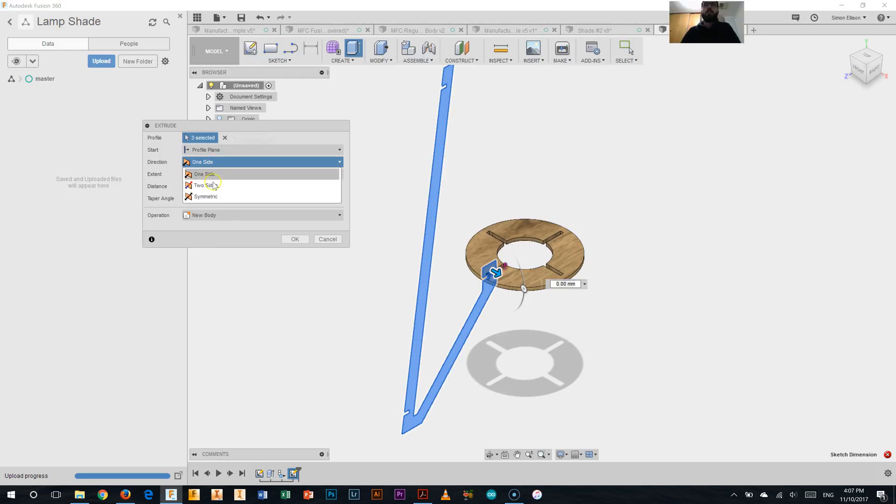
click(204, 185)
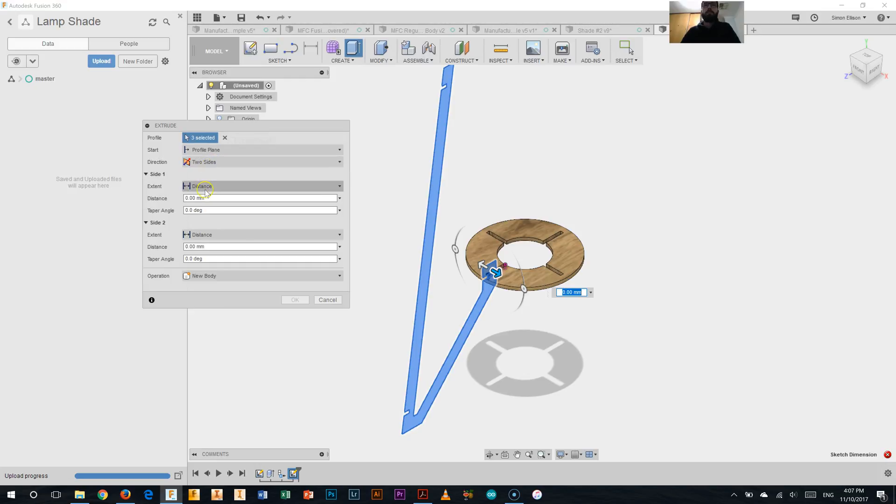
click(262, 162)
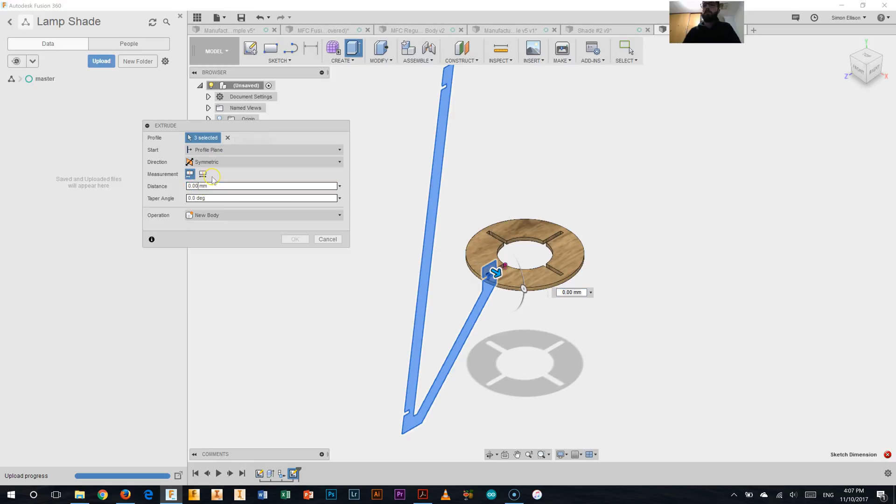
text(1)
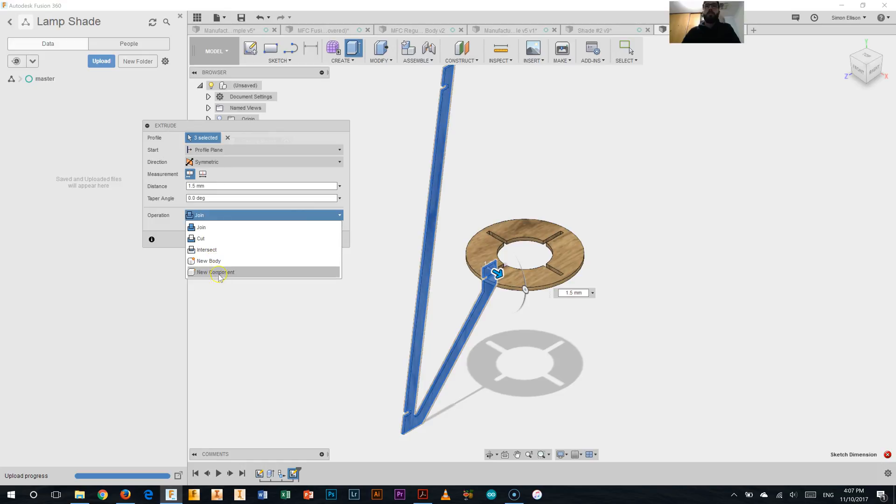
click(215, 271)
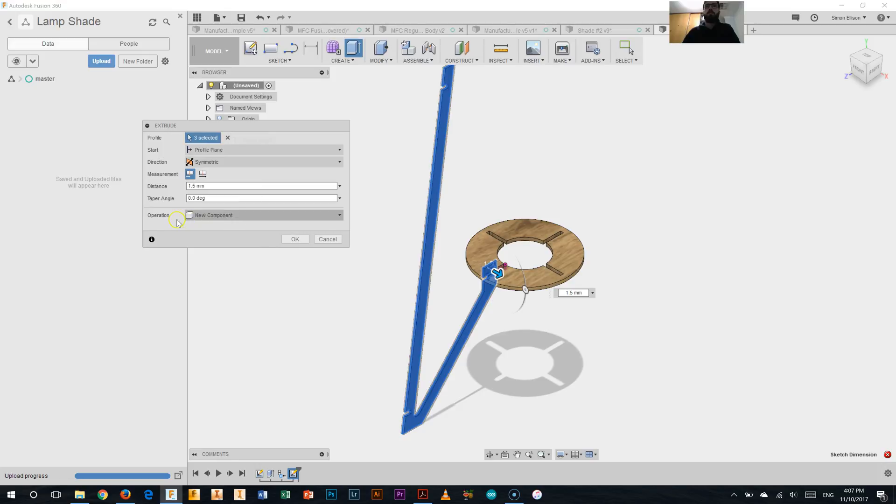
click(295, 239)
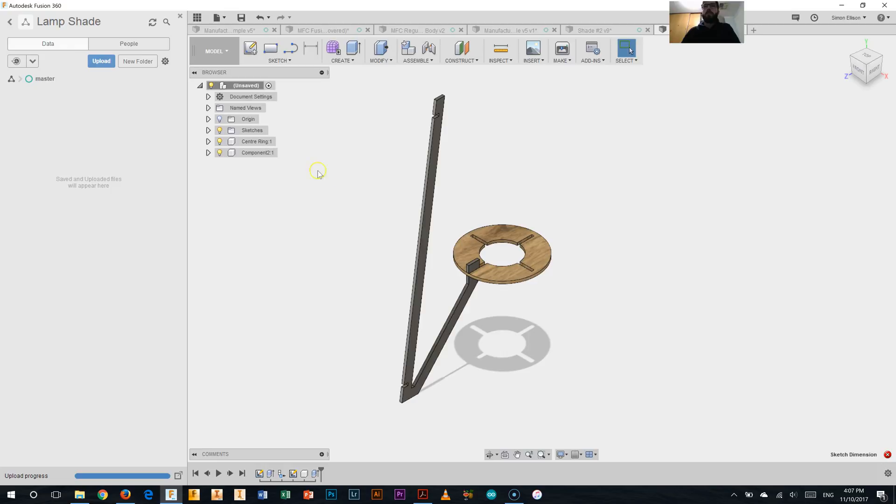
Rename Component2:1 in the Browser to Attachment Fin
right_click(258, 152)
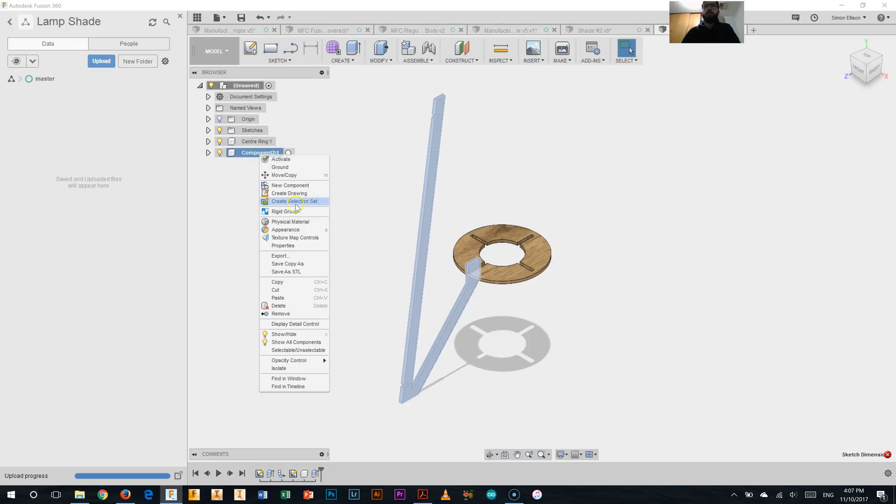
click(290, 222)
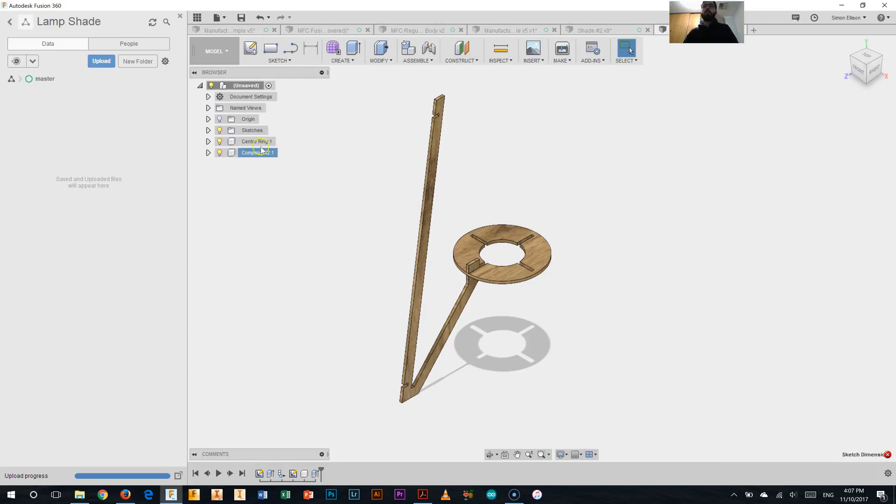
click(255, 152)
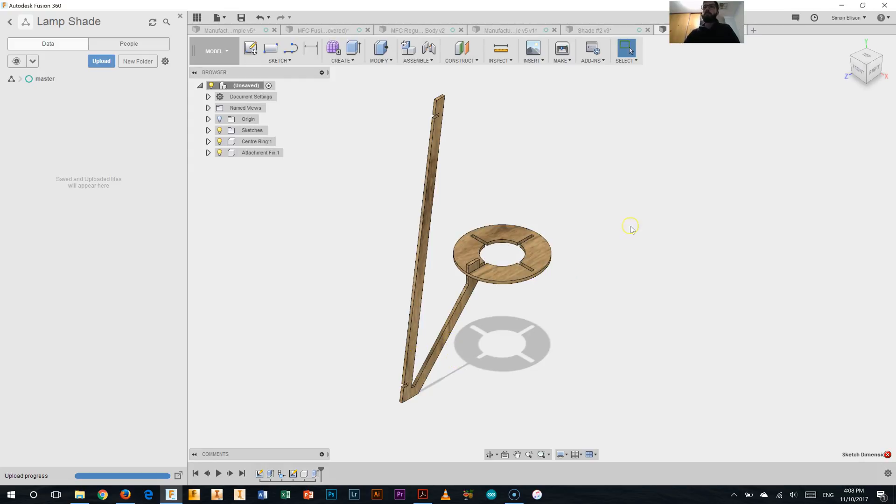
mouse_move(278, 188)
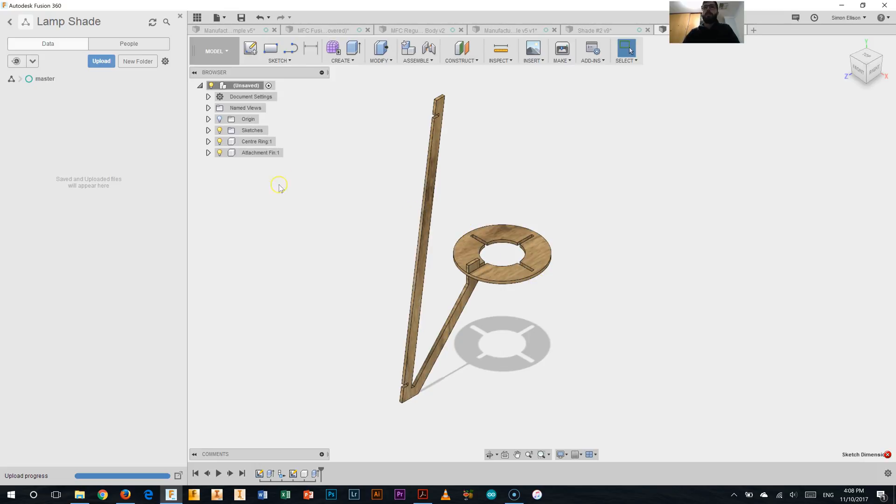
right_click(260, 152)
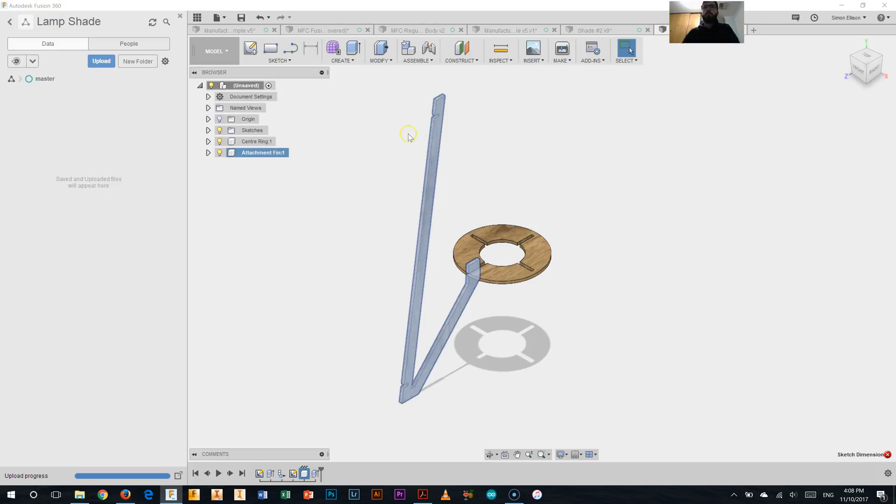
mouse_move(379, 50)
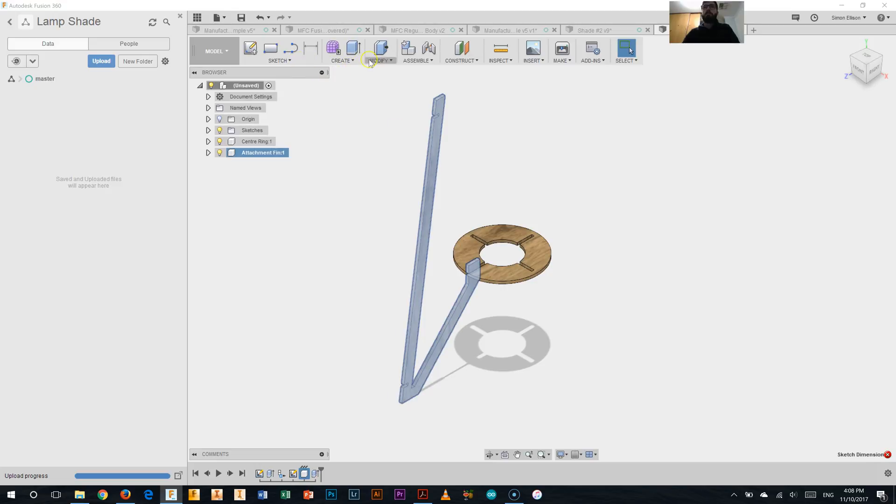
Circular-pattern the Attachment Fin component around the centre ring's axis with quantity 4
click(342, 51)
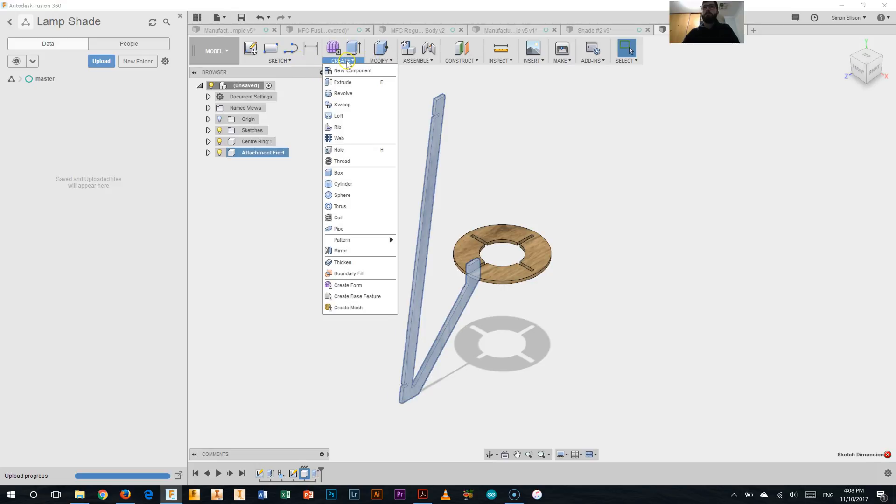
mouse_move(342, 240)
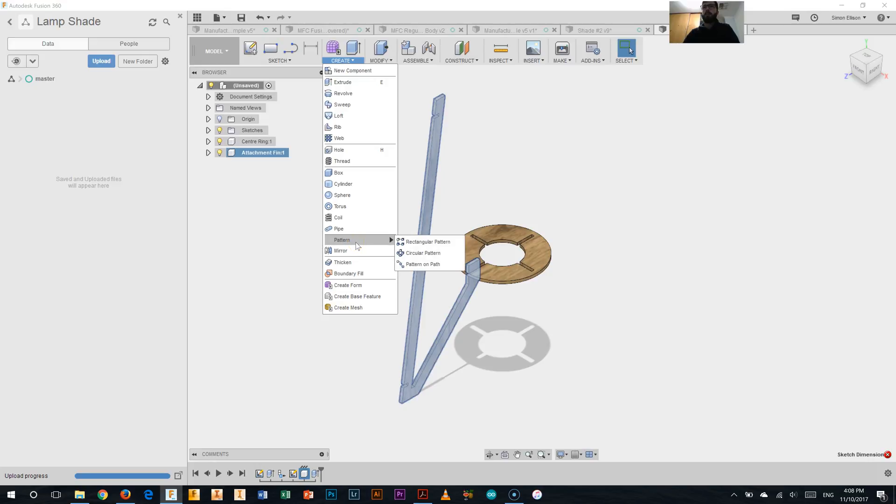
mouse_move(423, 253)
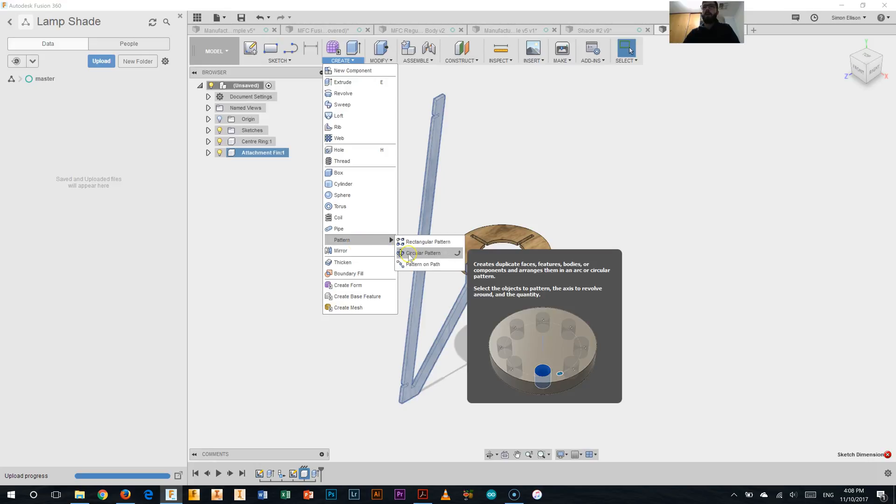
click(423, 253)
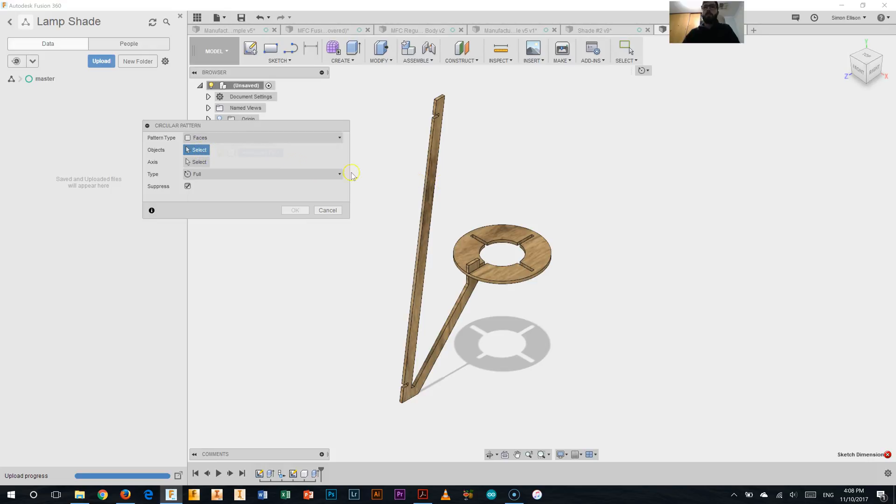
click(264, 137)
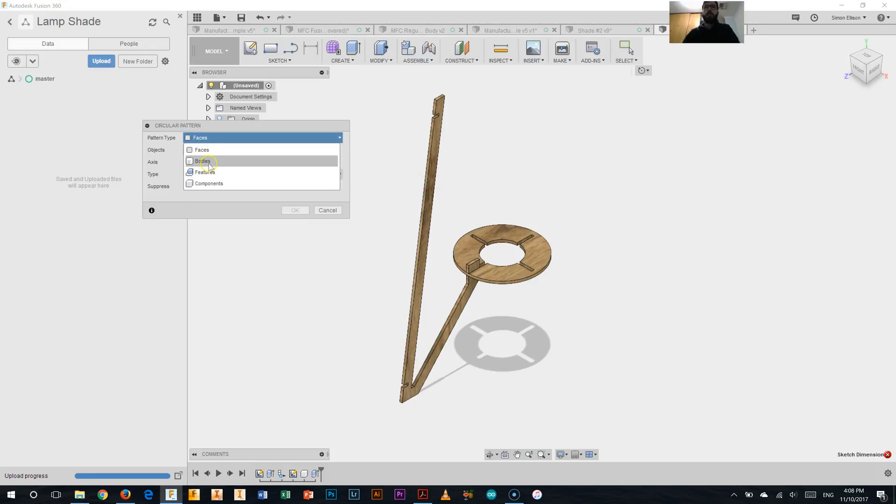
click(208, 183)
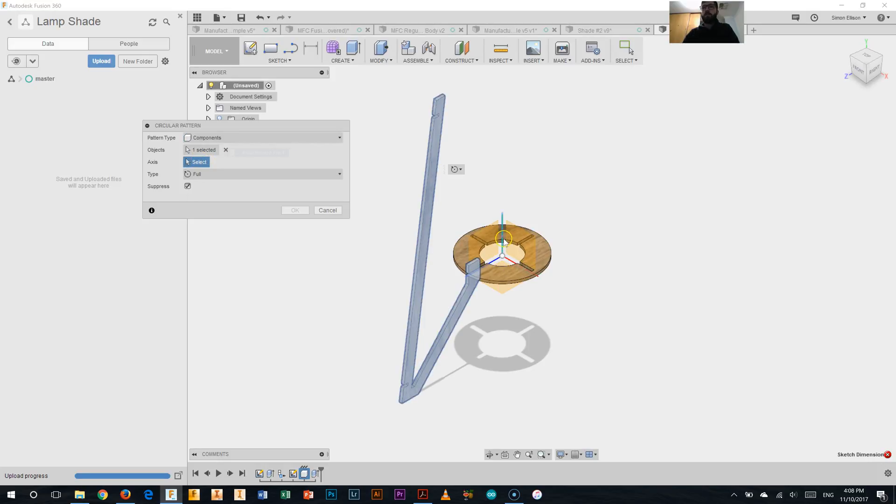
click(502, 234)
text(4)
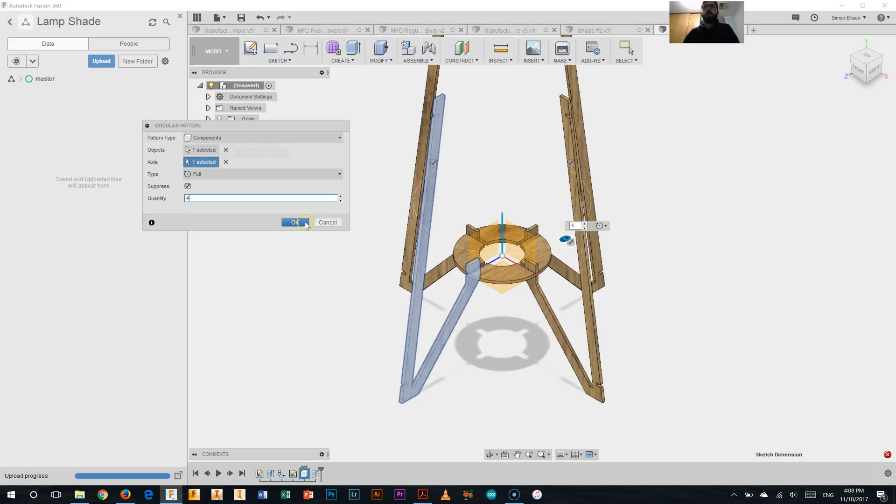
click(293, 222)
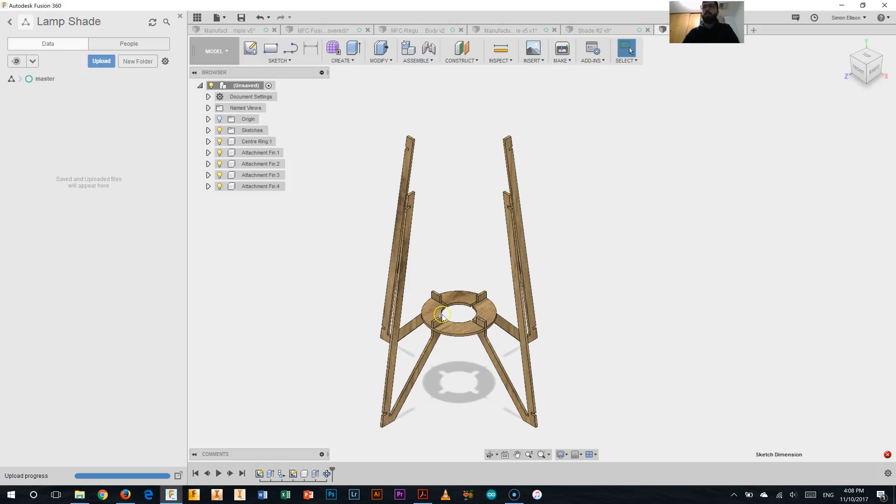
mouse_move(471, 307)
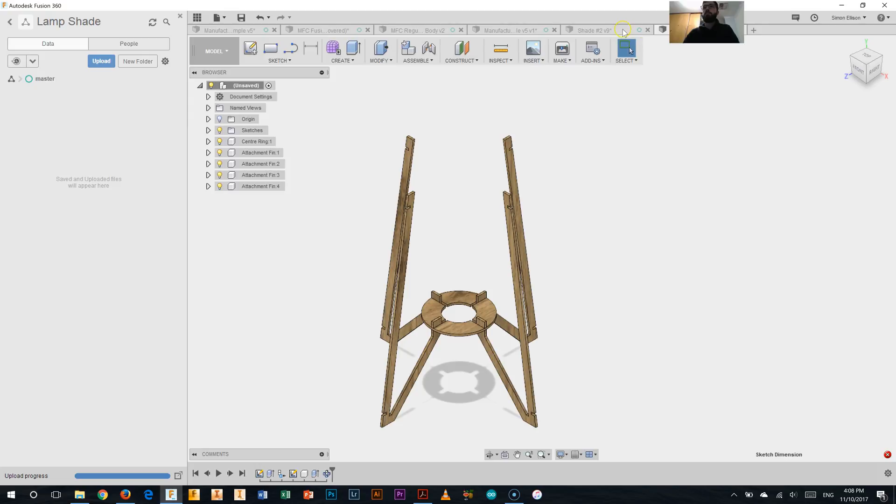
click(592, 30)
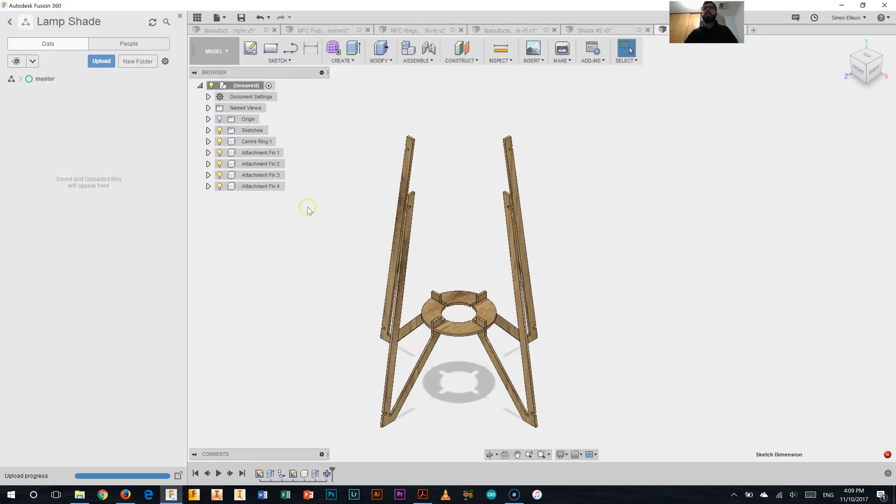
mouse_move(304, 213)
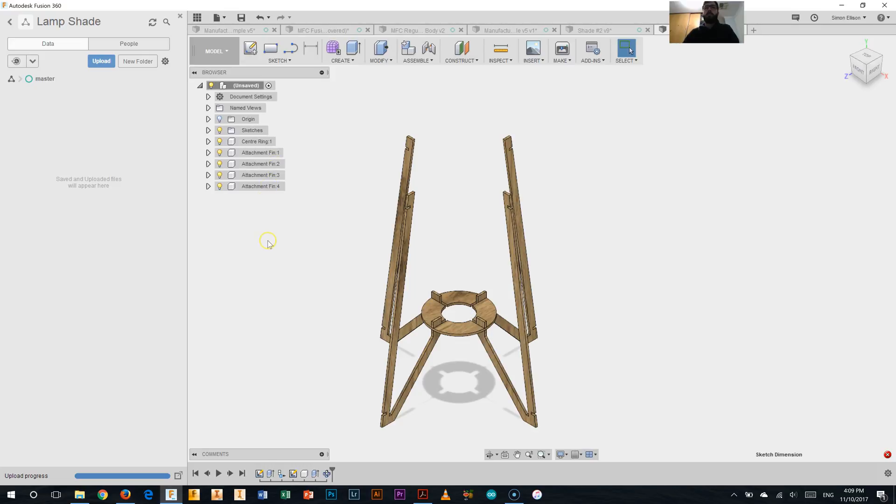
mouse_move(8, 395)
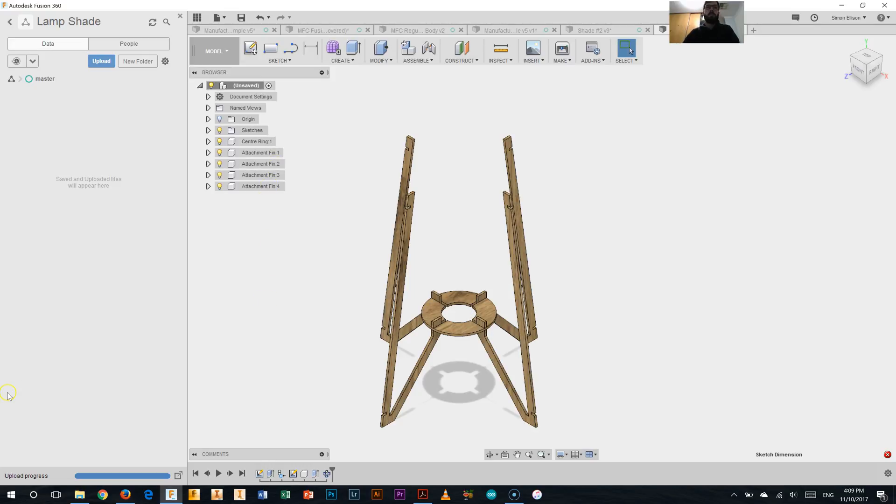